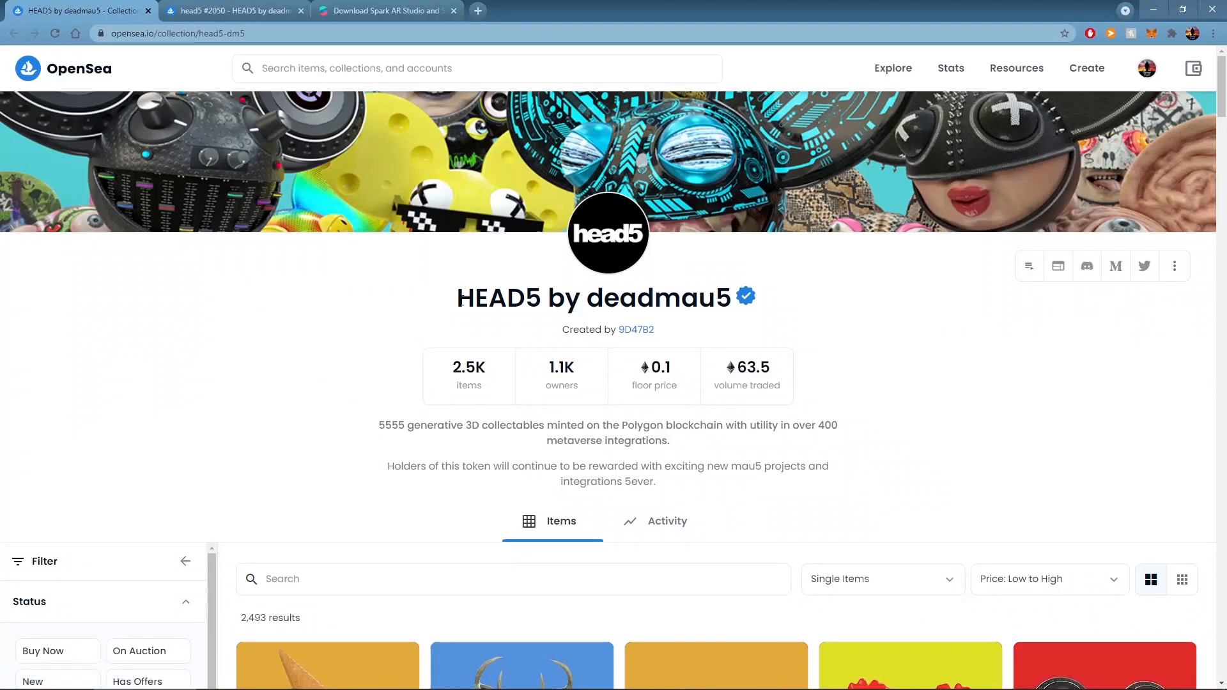
mouse_move(834, 325)
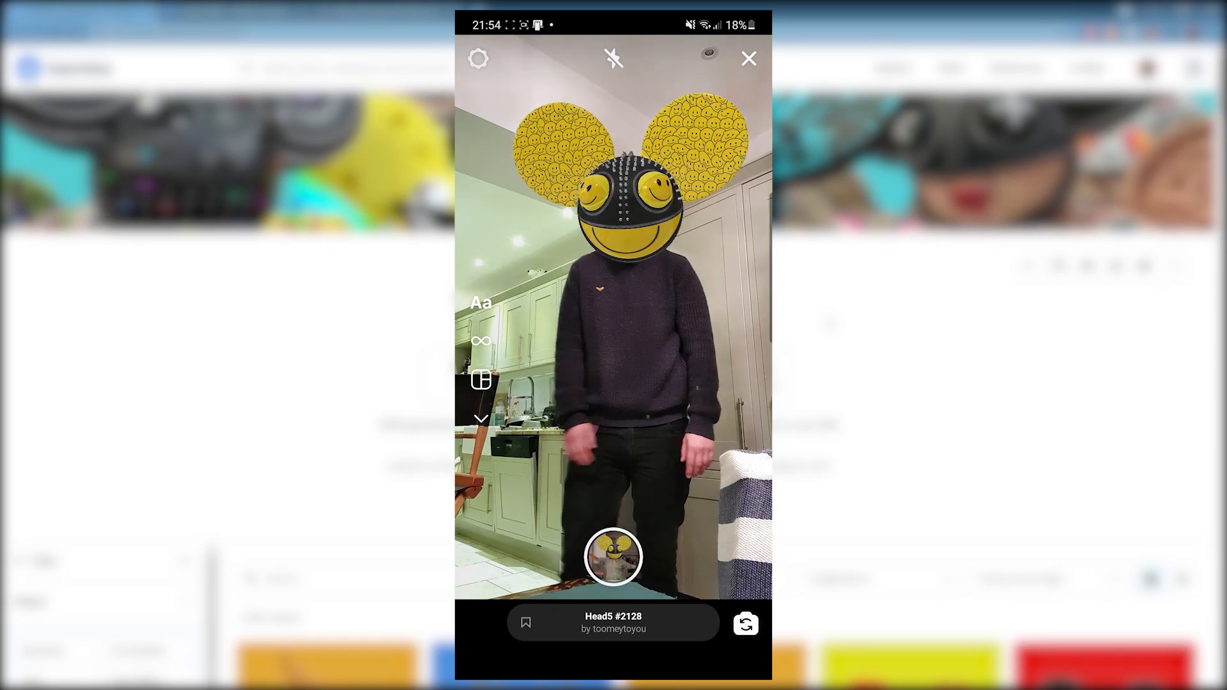
- Switch to the head5 #2050 tab and scroll through its OpenSea listing
click(748, 58)
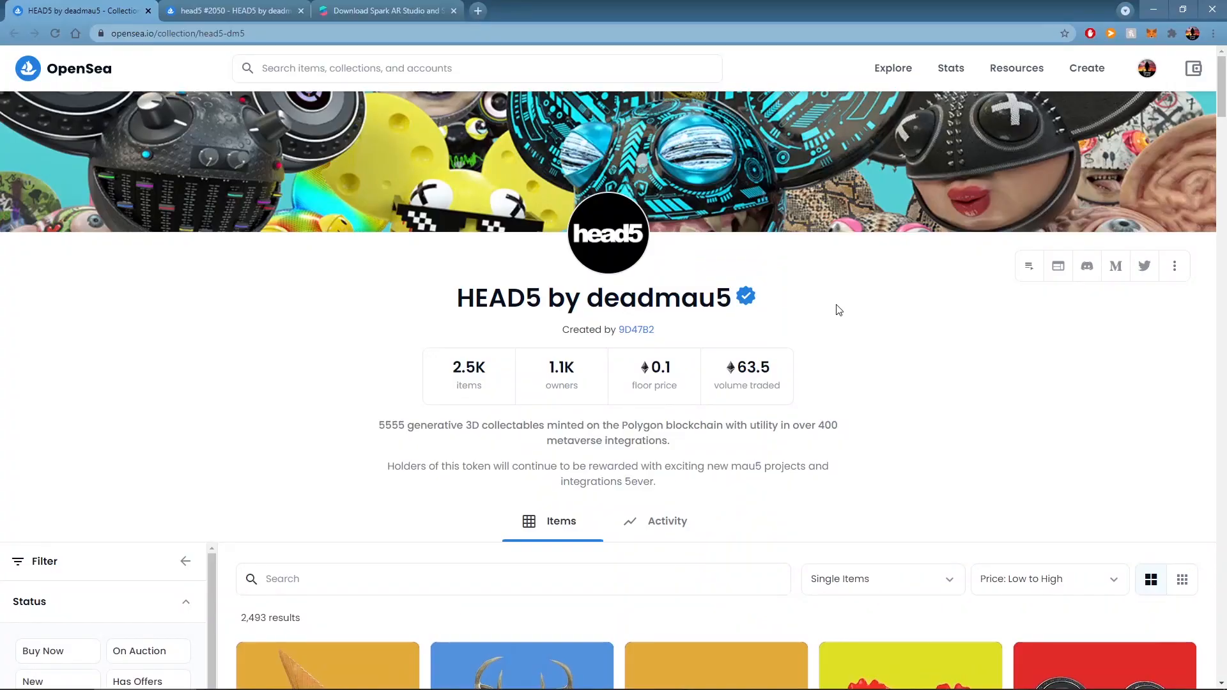
mouse_move(843, 303)
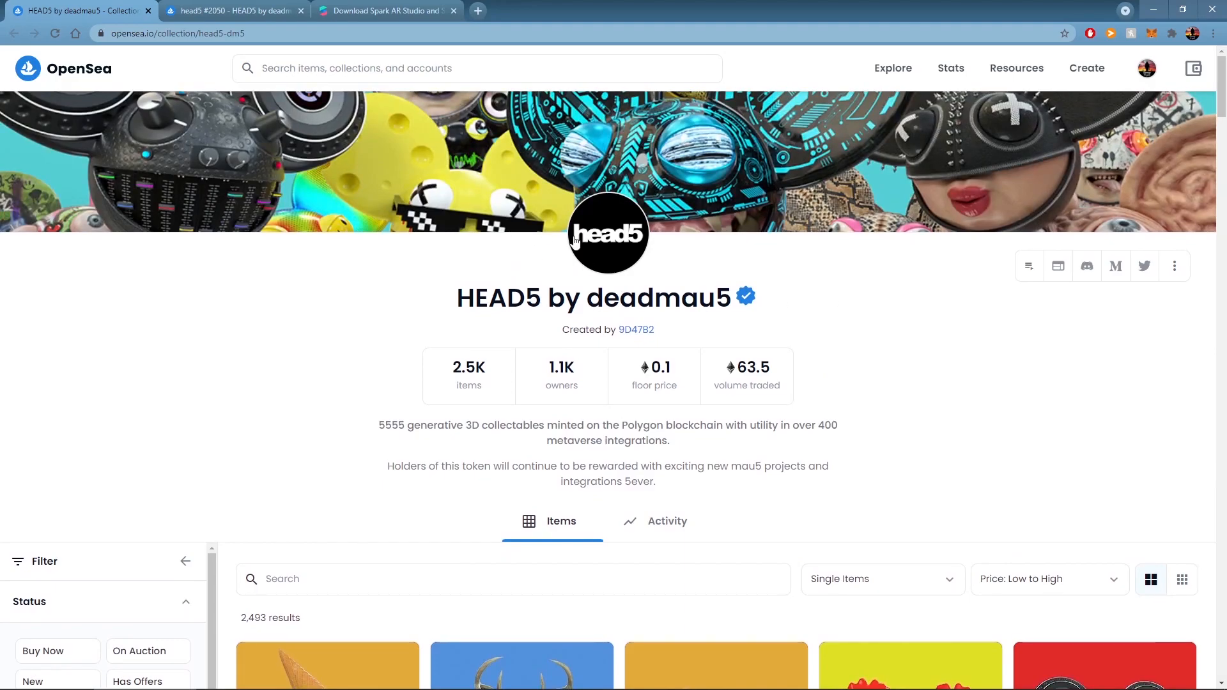
scroll(down, 3)
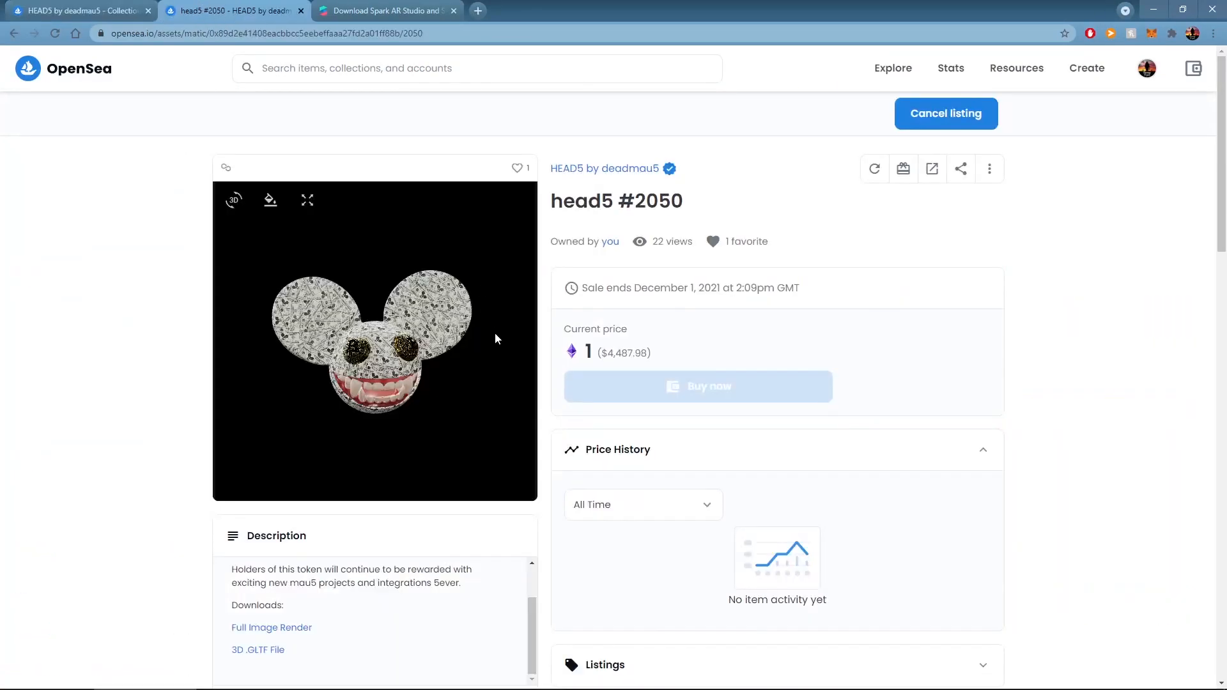
- View the head5 #2050 3D .GLTF file, then save it into the Head5 2050 folder
scroll(down, 3)
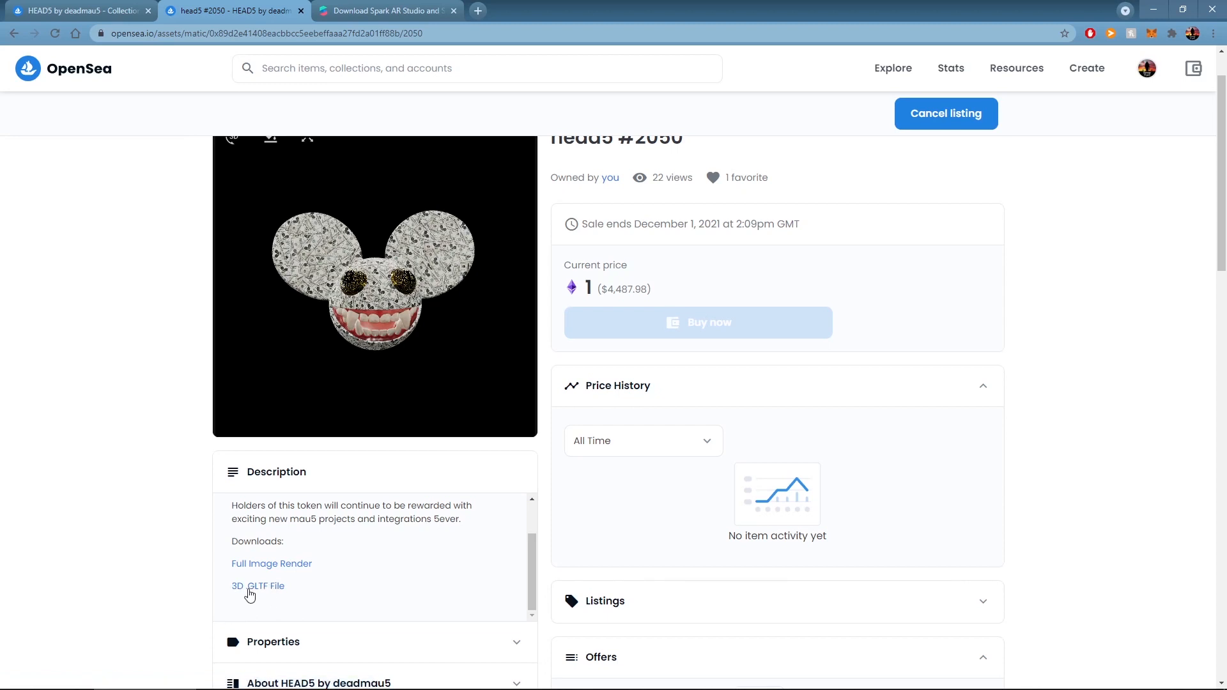
click(258, 585)
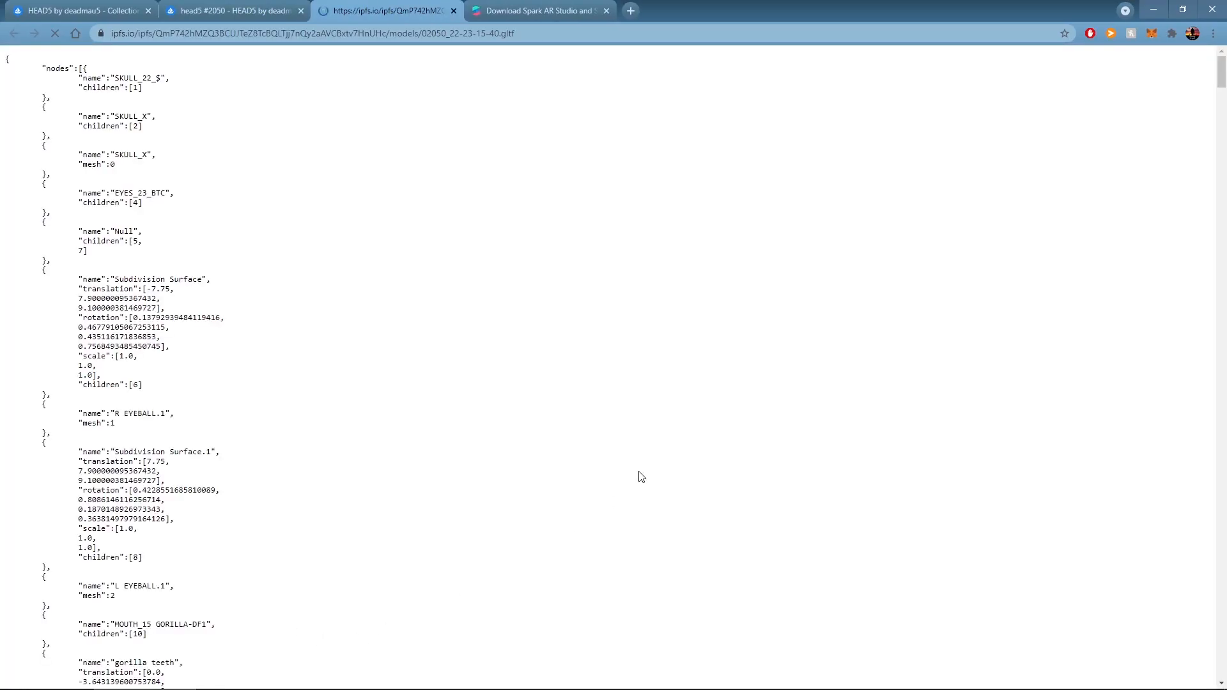
scroll(down, 3)
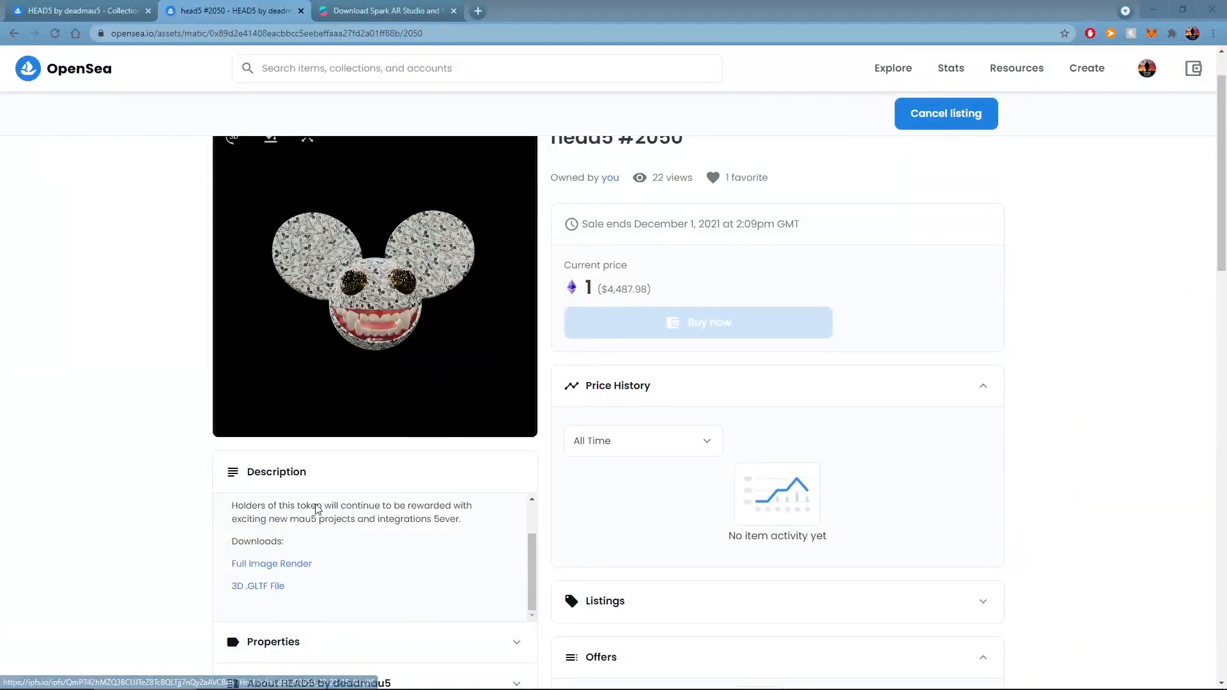
click(258, 585)
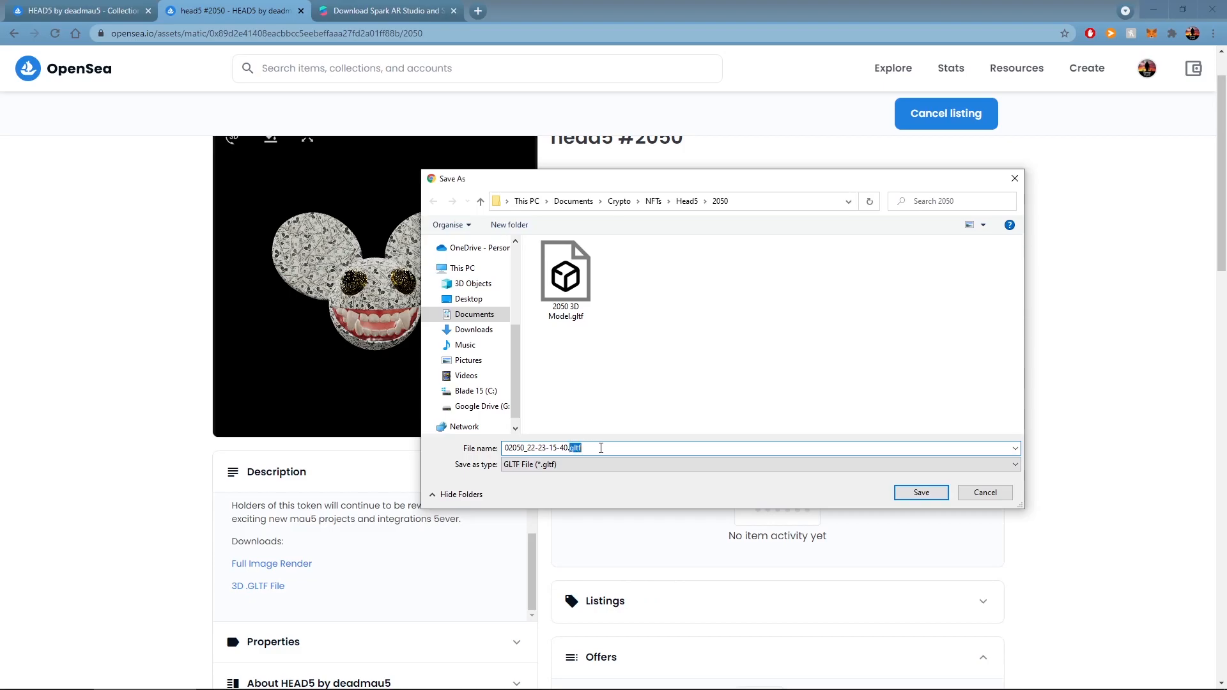
click(565, 274)
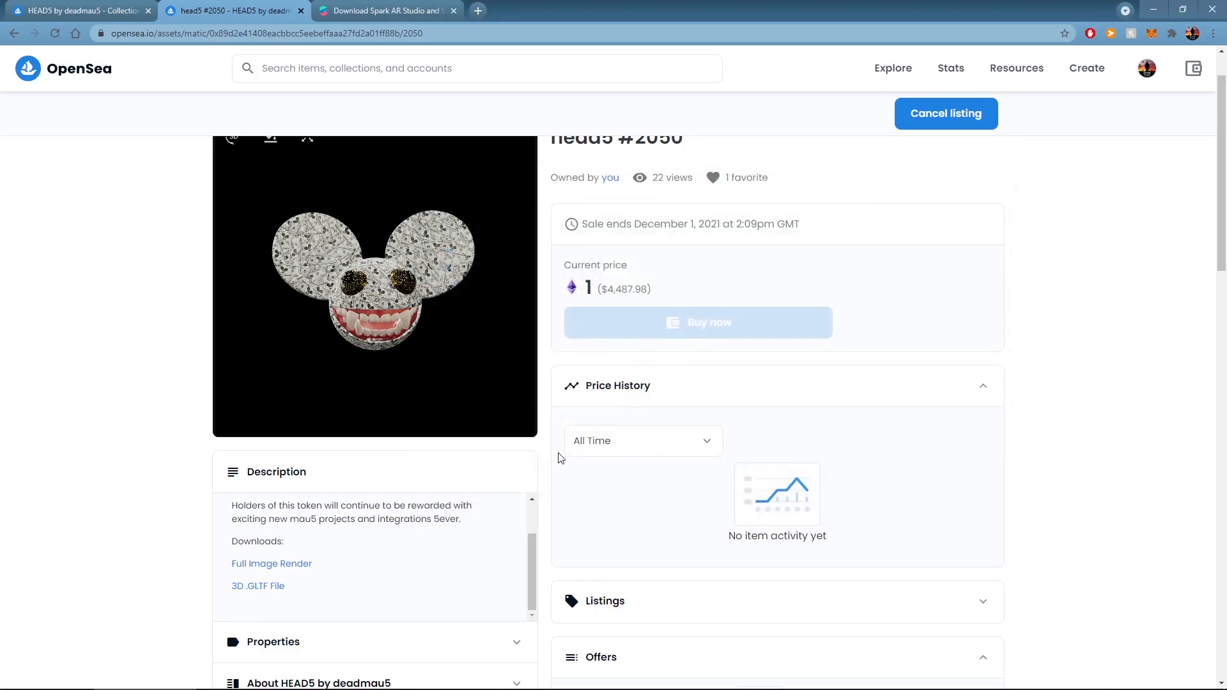
mouse_move(419, 97)
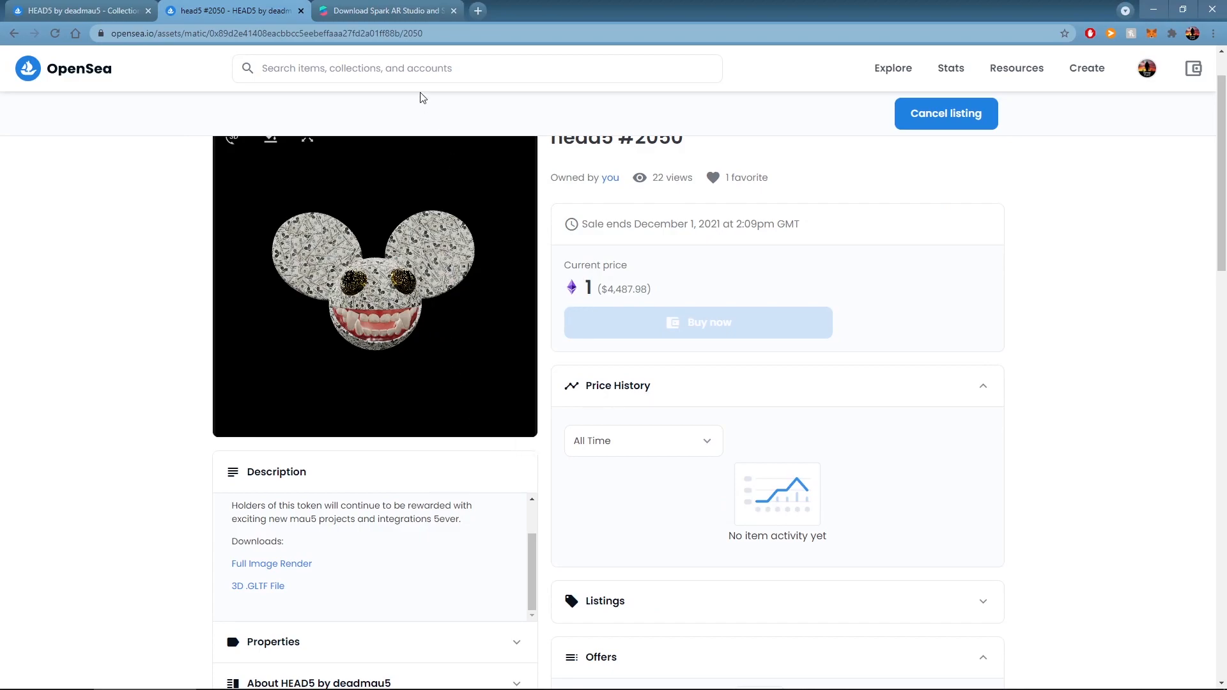
- Visit the Spark AR download and Learn pages, then launch Spark AR Studio
click(384, 11)
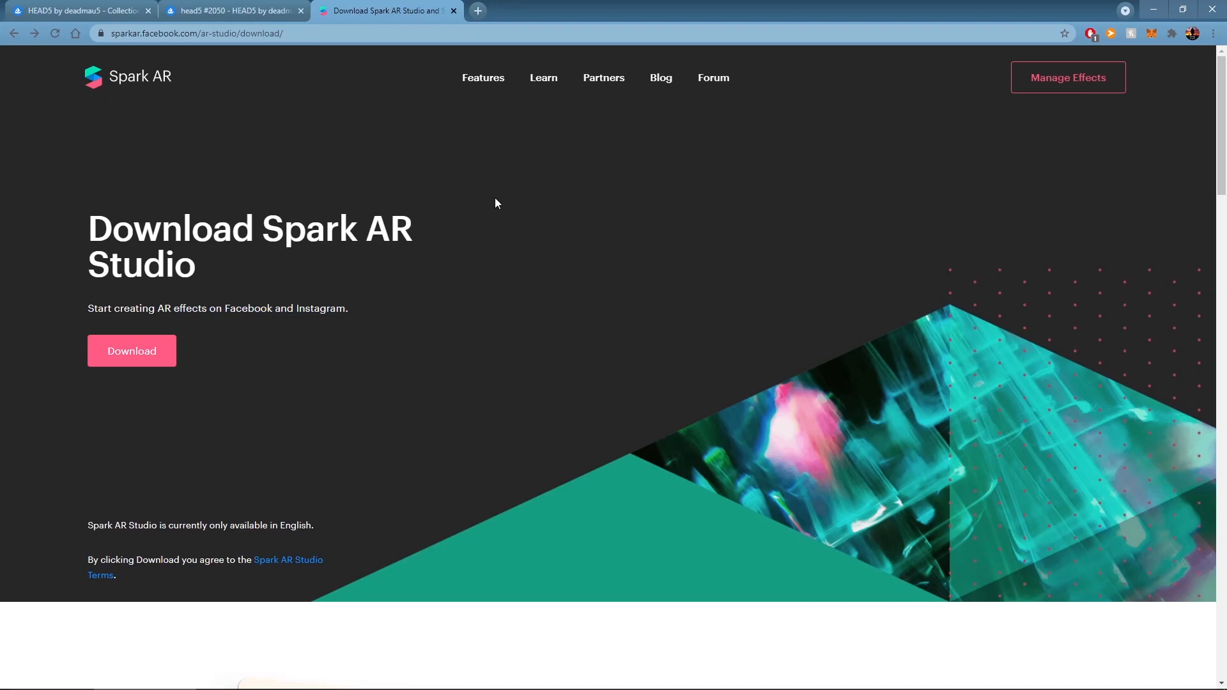
click(544, 78)
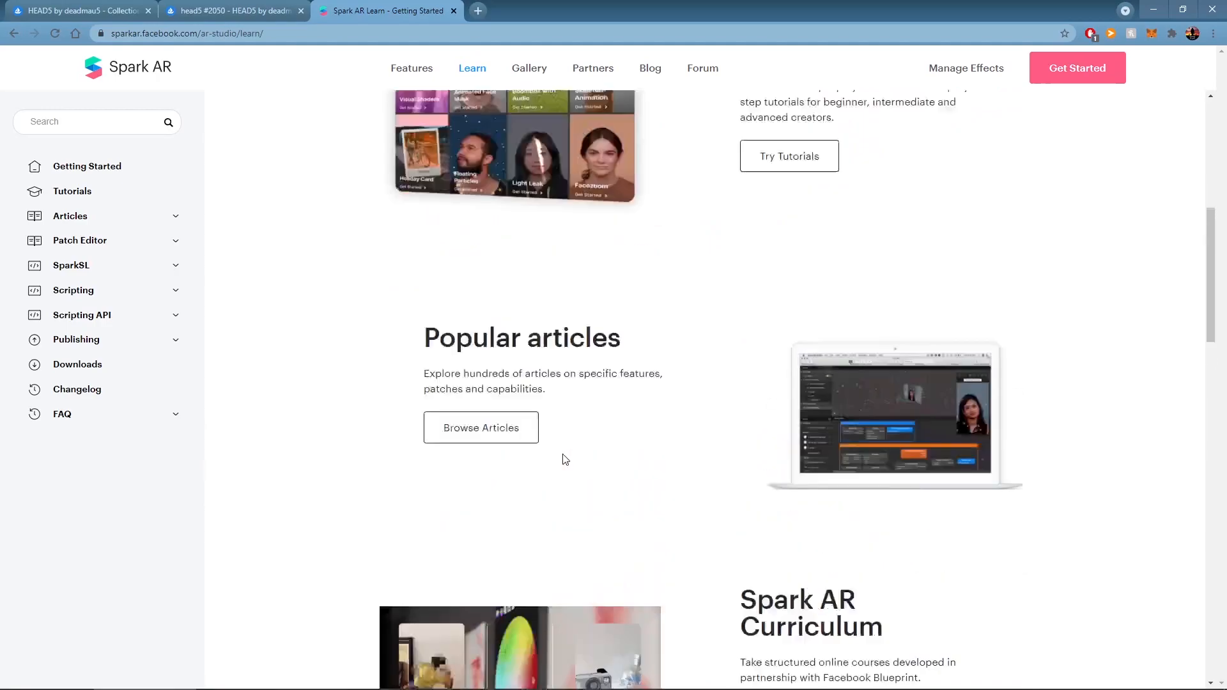
click(14, 677)
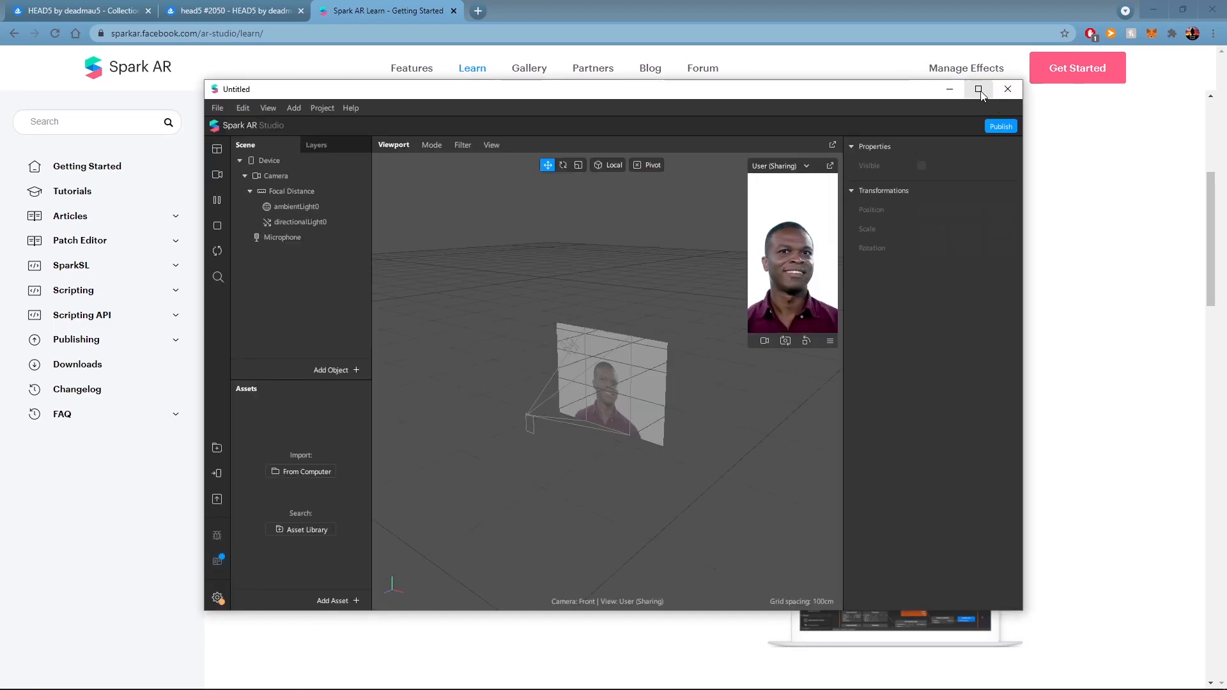
- Maximize the Studio window and use EOS Webcam Utility as the preview camera
click(979, 88)
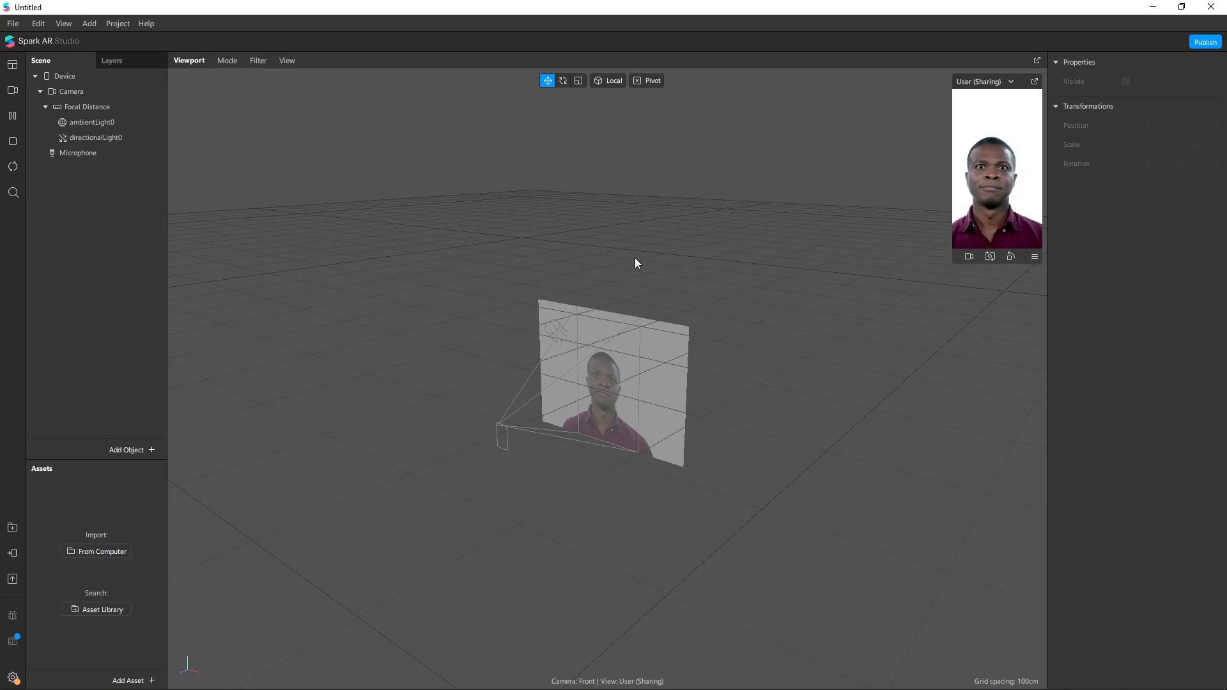
mouse_move(711, 279)
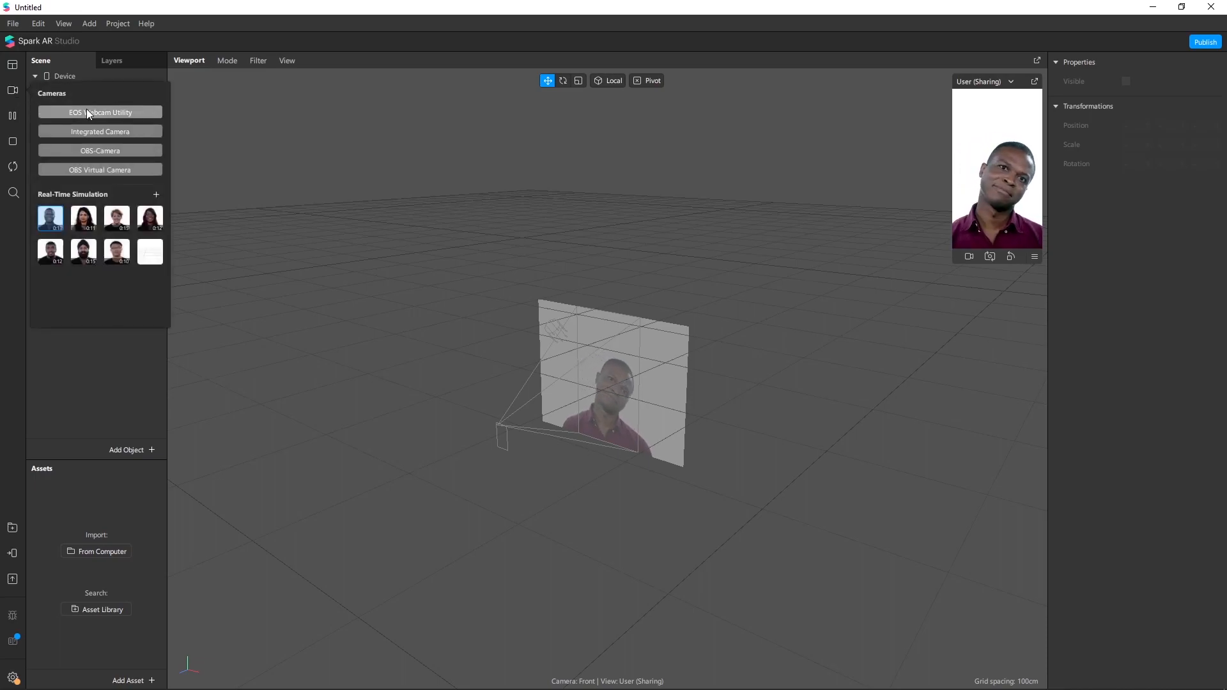
click(100, 112)
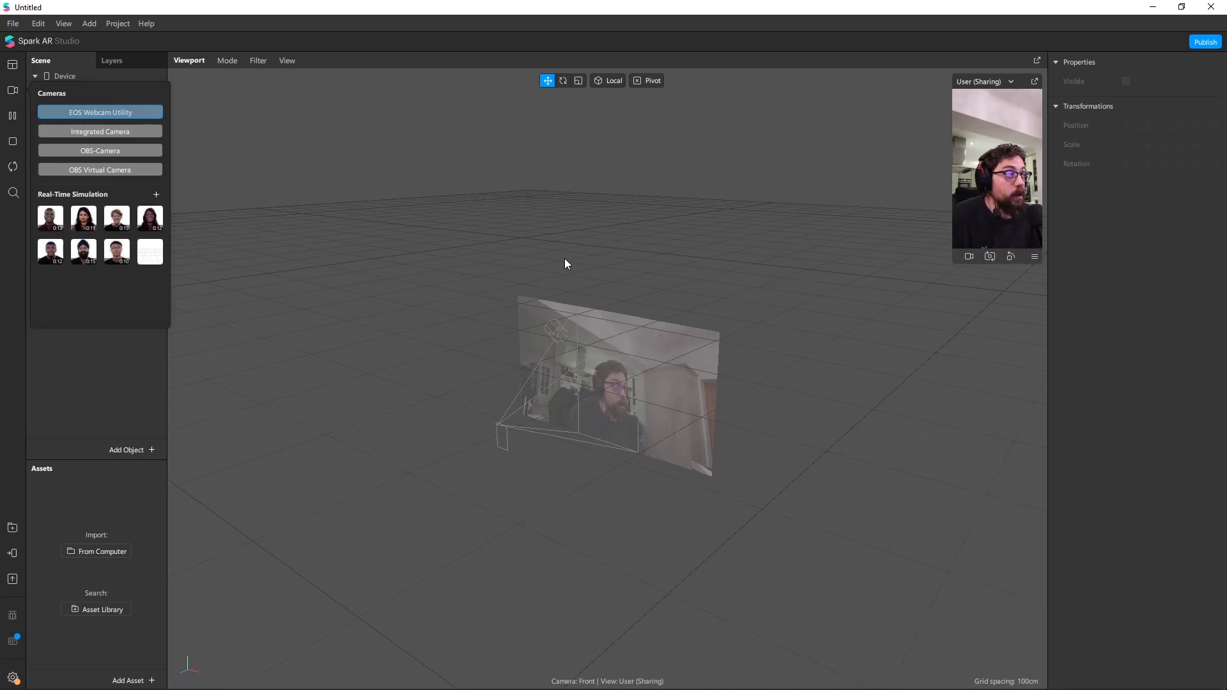
mouse_move(296, 378)
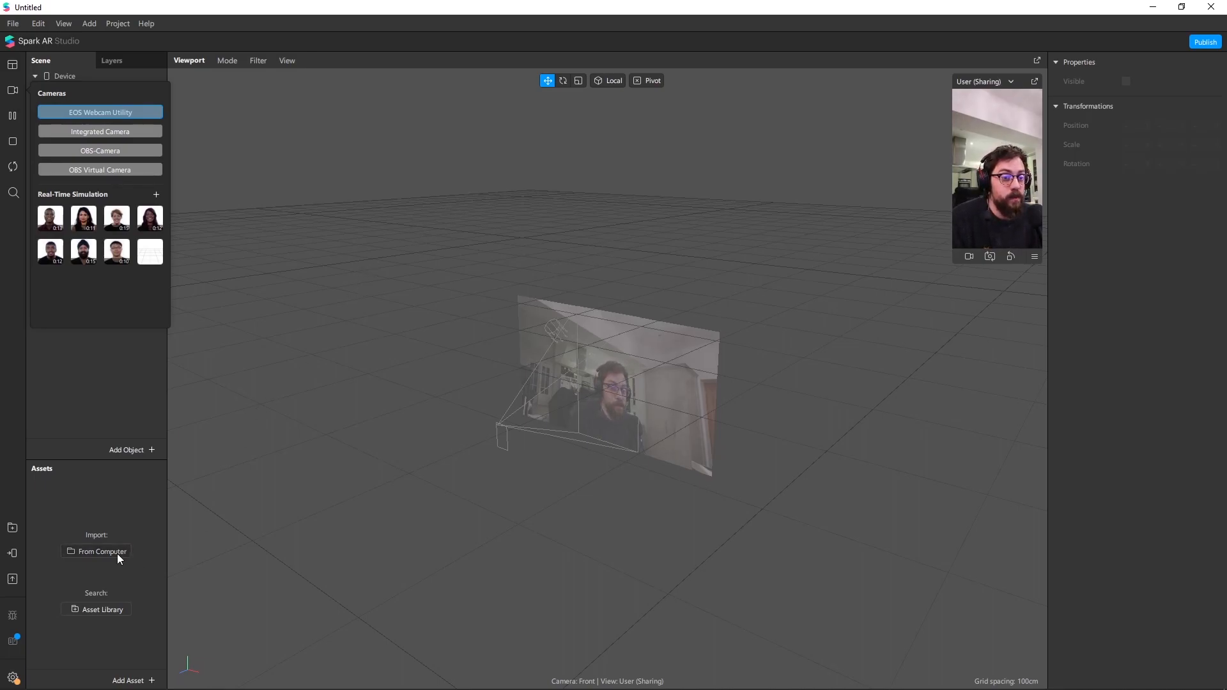
- Import '2050 3D Model.gltf' as an asset and add a Face Tracker to the scene
click(102, 551)
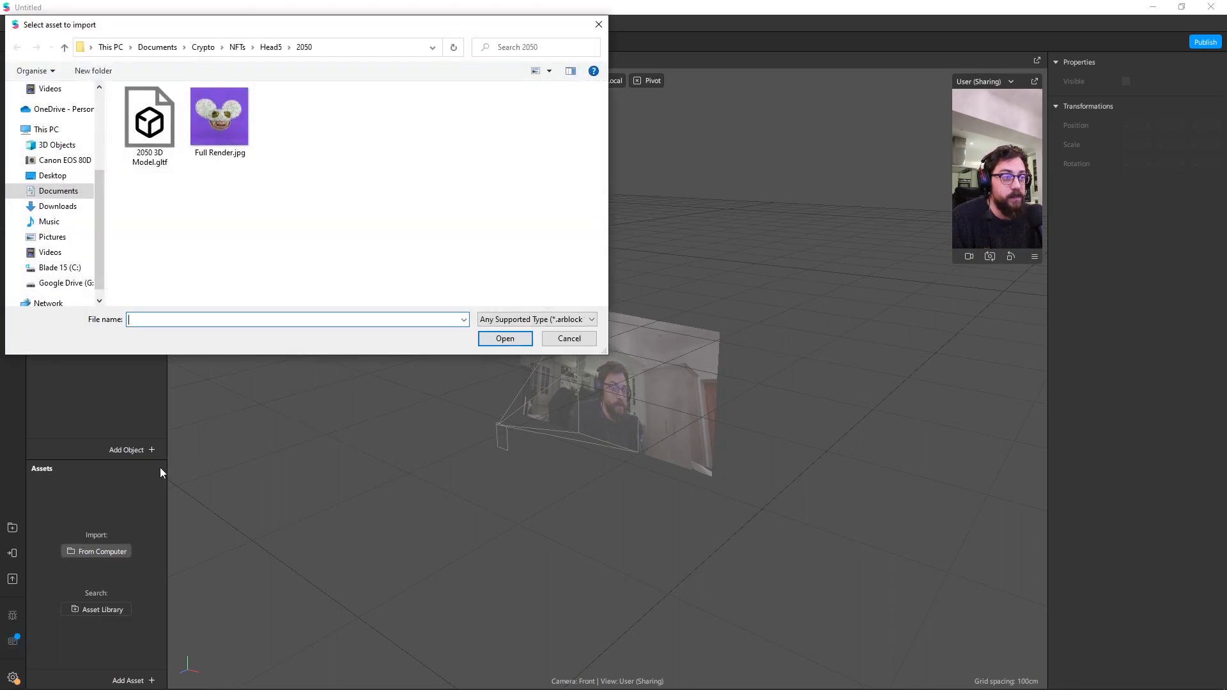
click(149, 118)
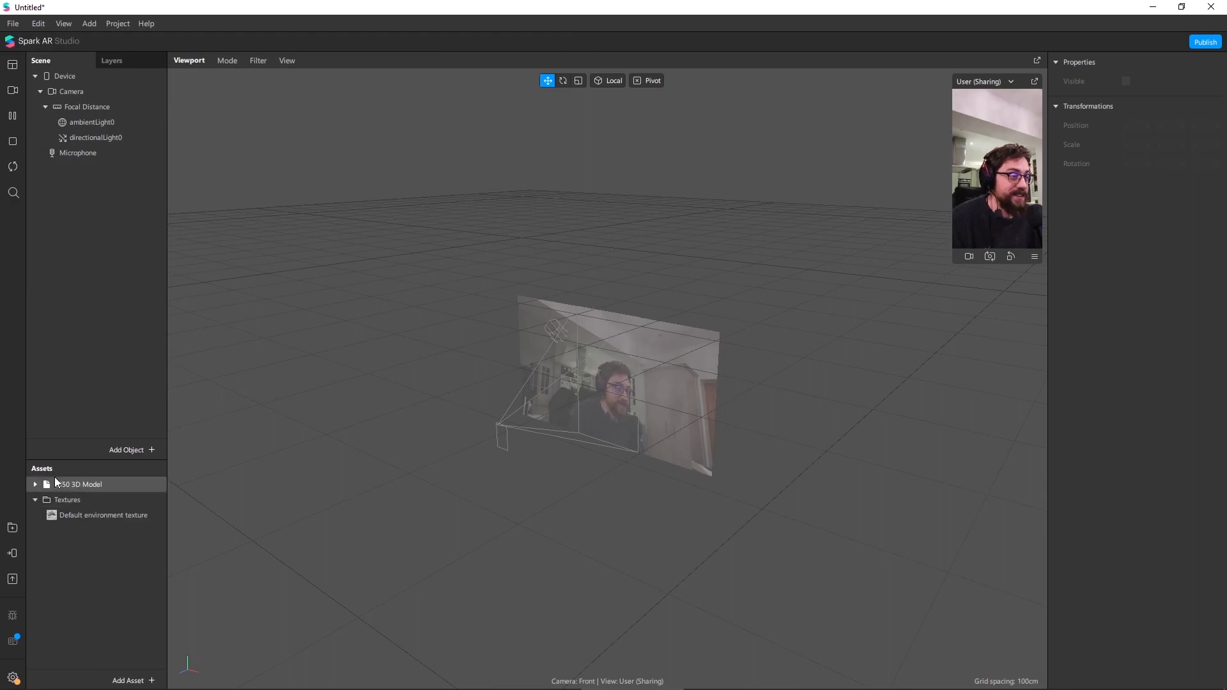
click(78, 152)
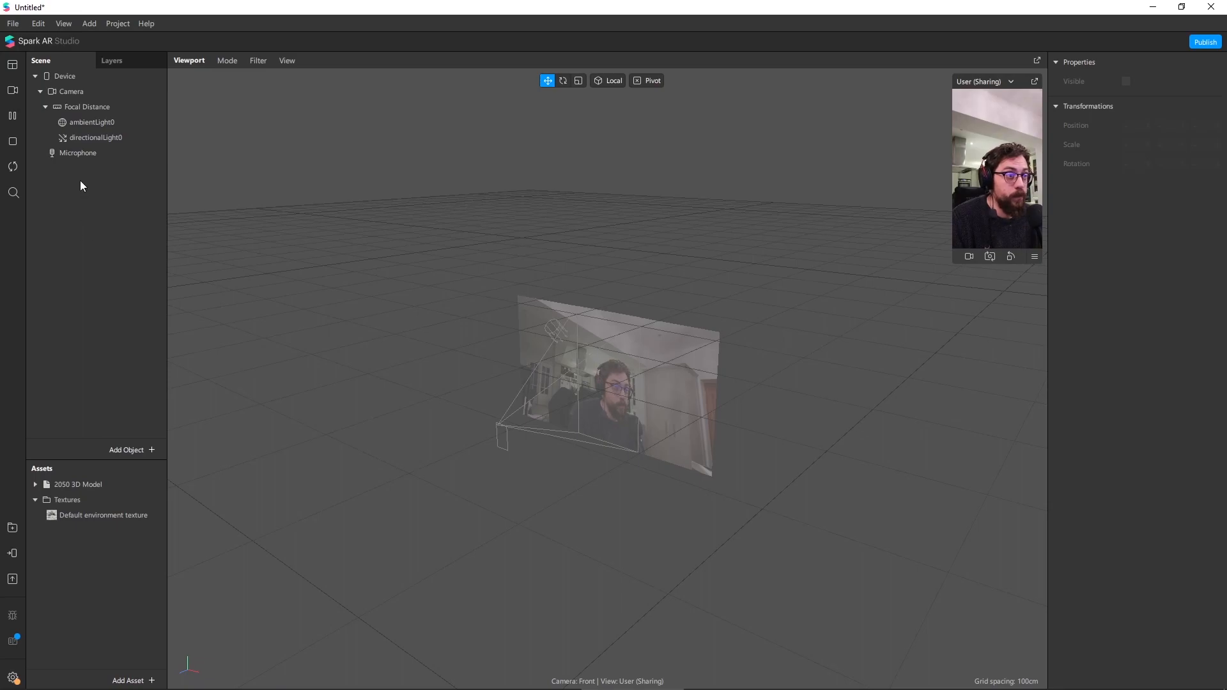
right_click(81, 185)
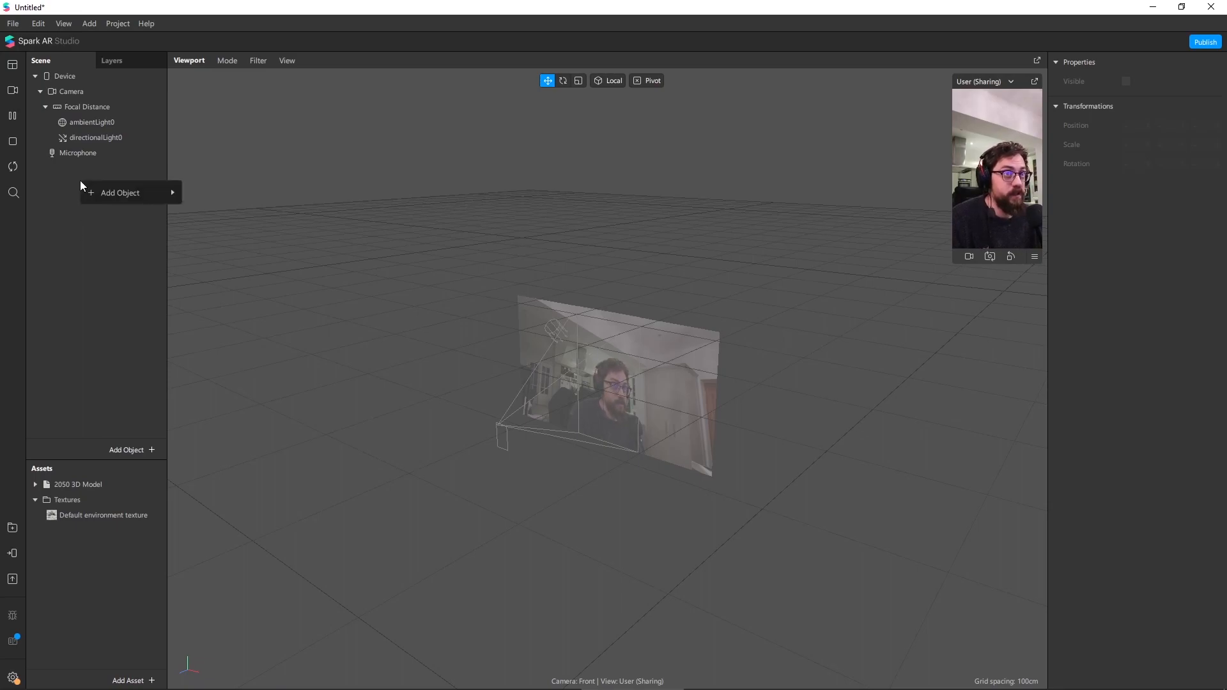
click(121, 192)
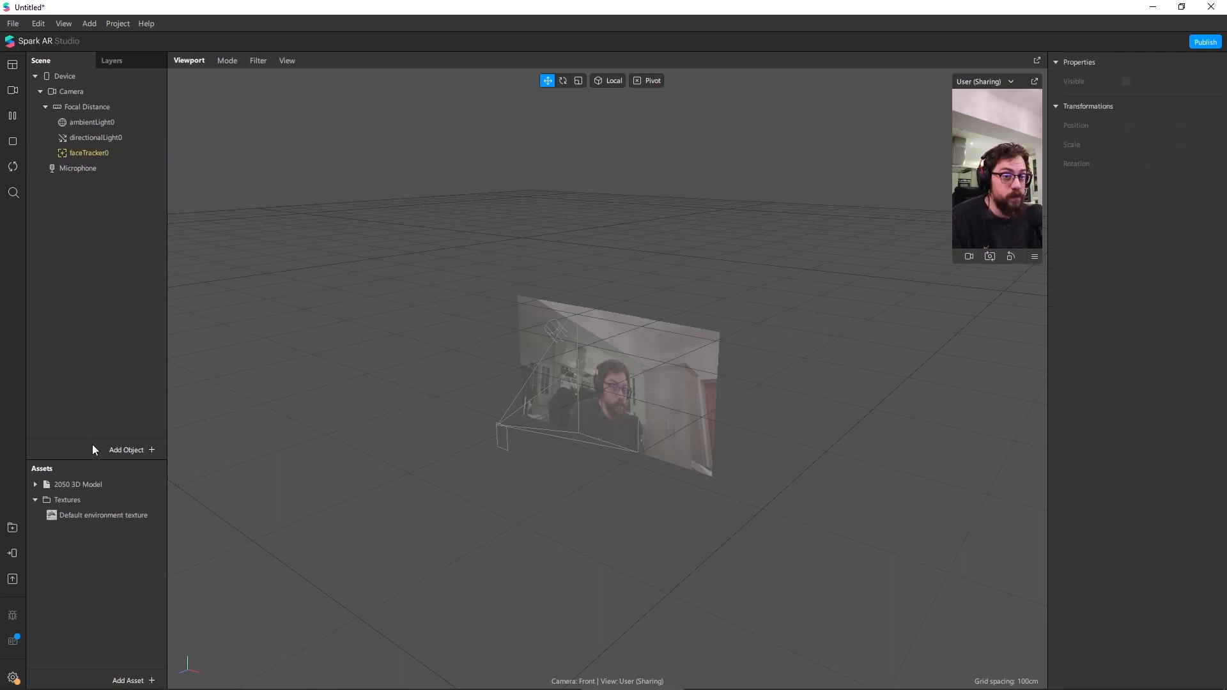
- Place the 2050 3D Model asset inside faceTracker0
click(78, 484)
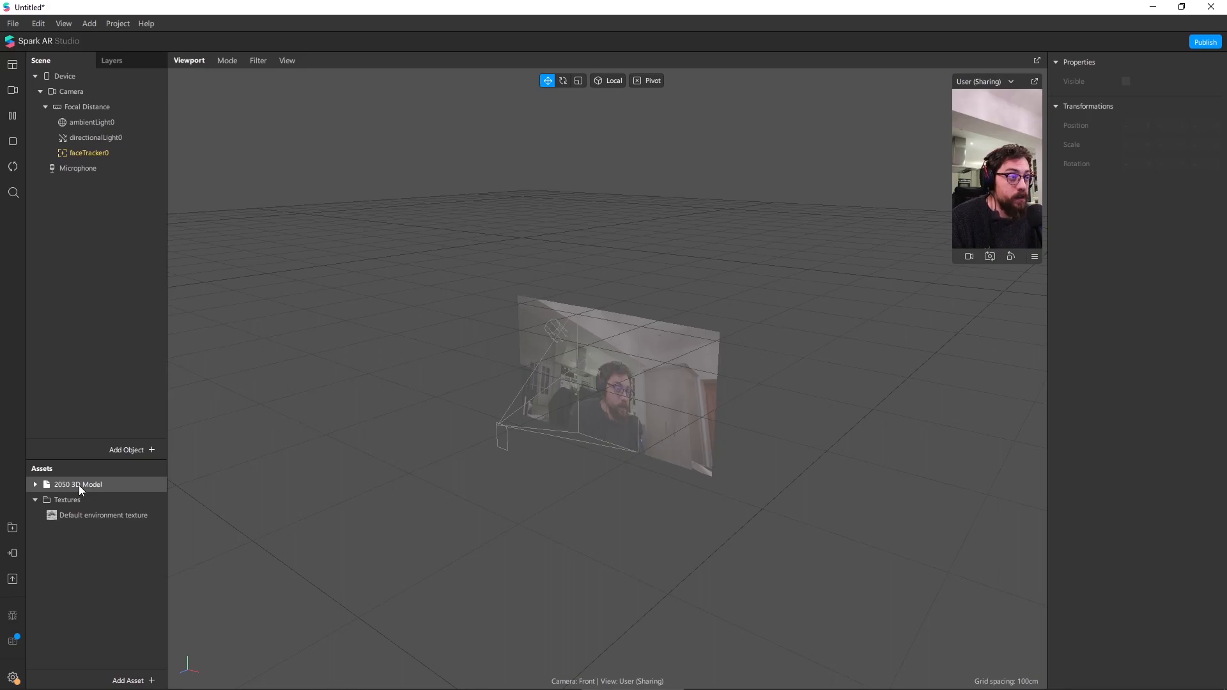
click(78, 484)
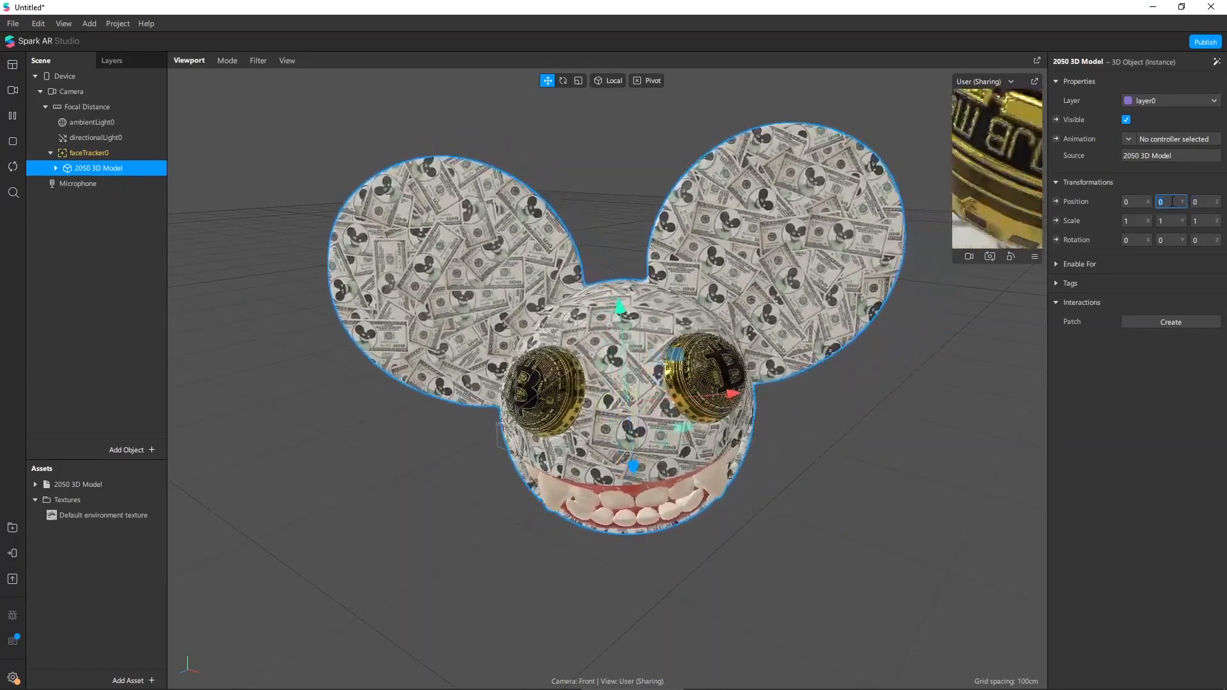
- Reposition the 2050 model, scale it to 0.35 and set X rotation to 25
text(0.04)
click(1206, 201)
text(-0.1)
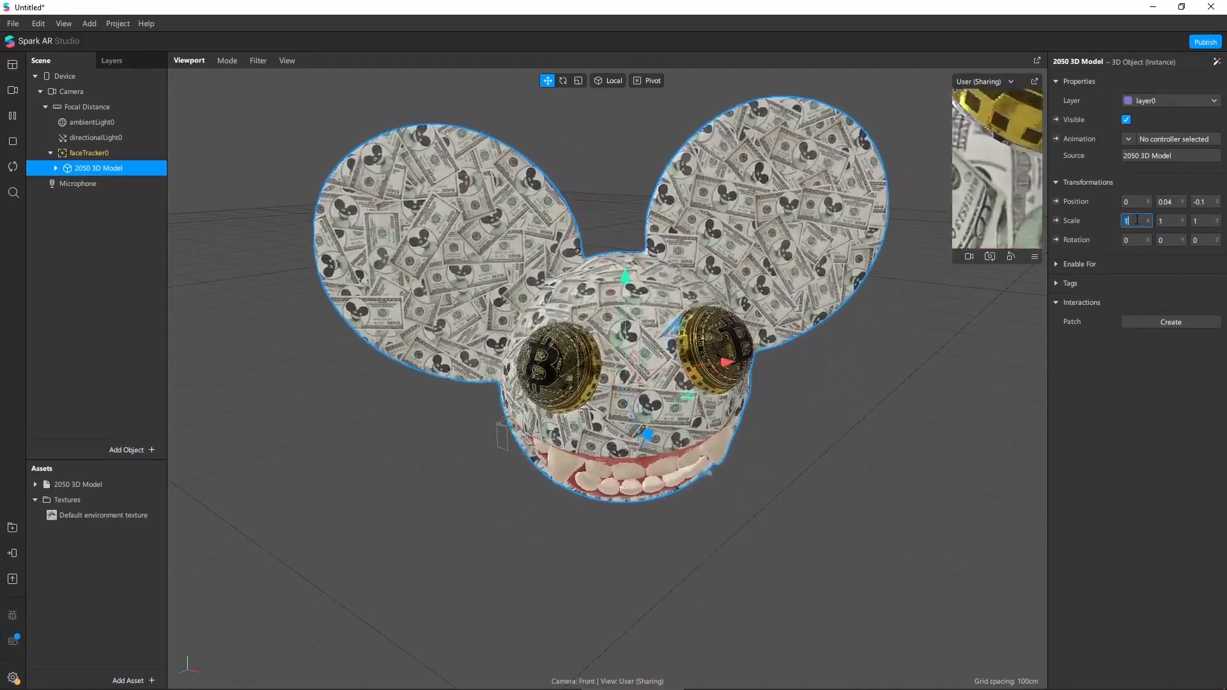
text(0.35)
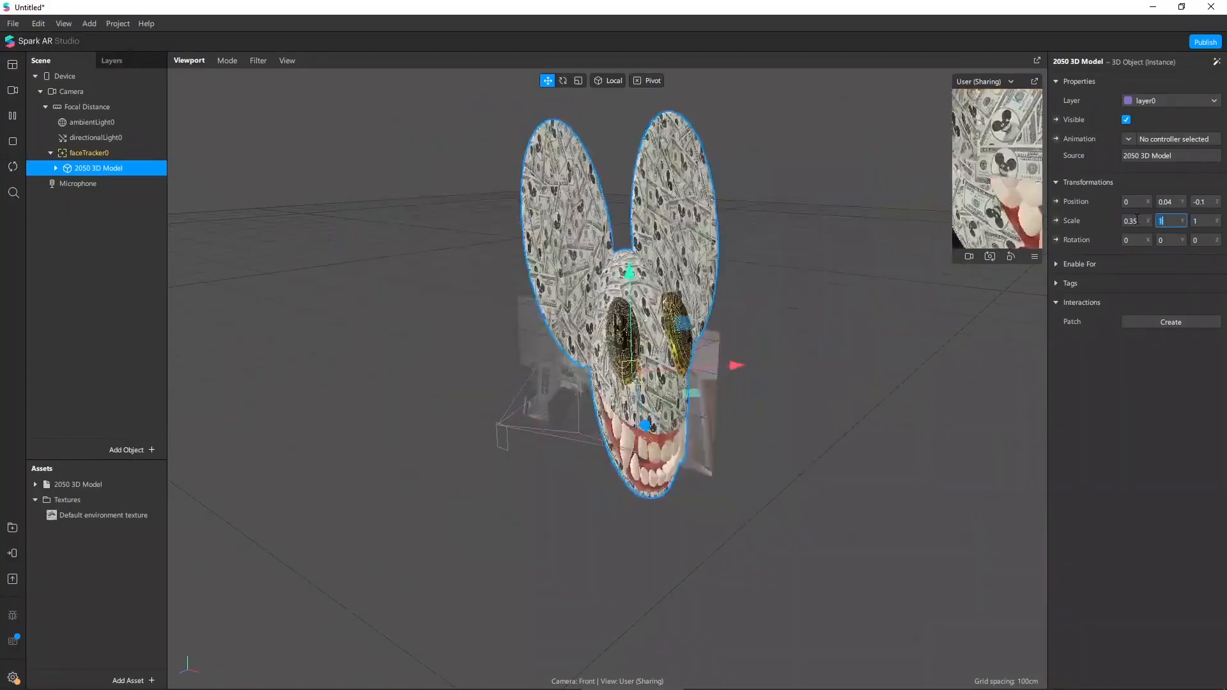
text(0.35)
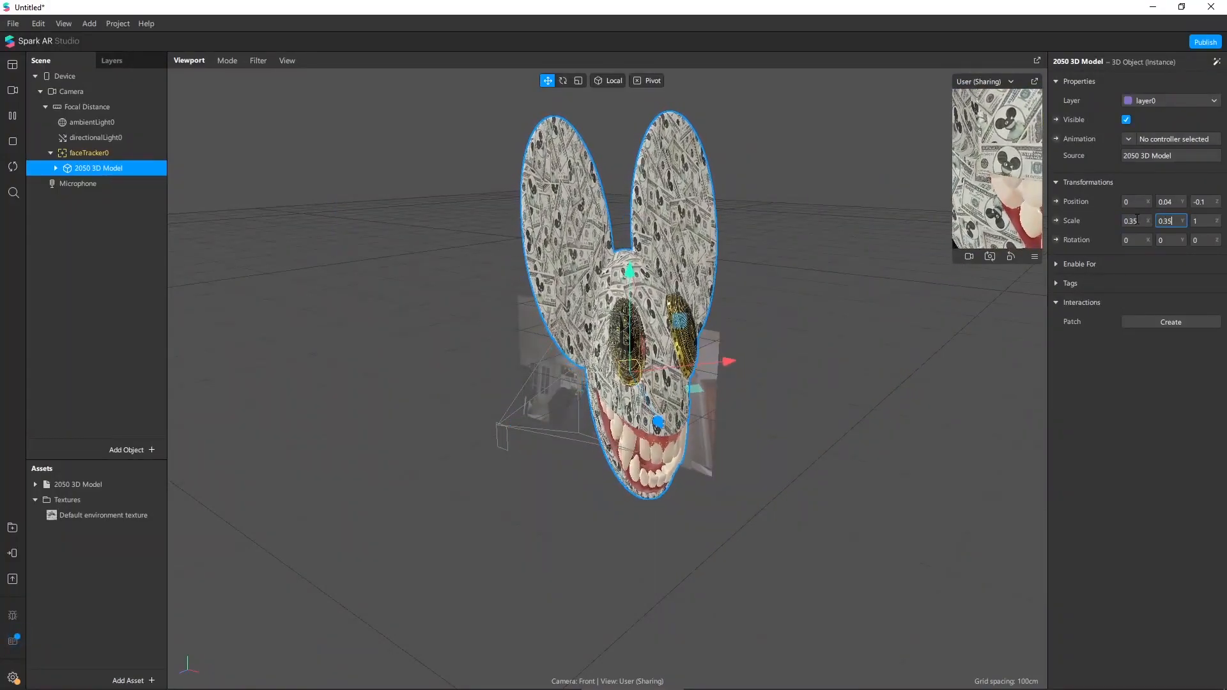
text(0.35)
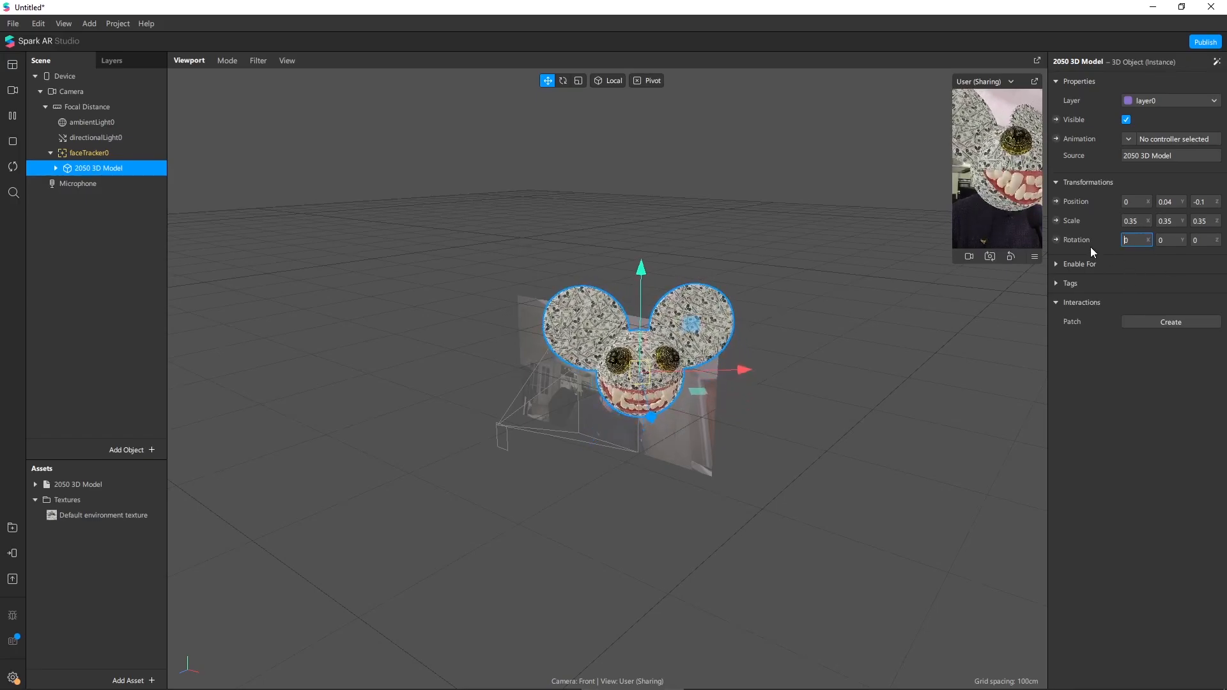
text(25)
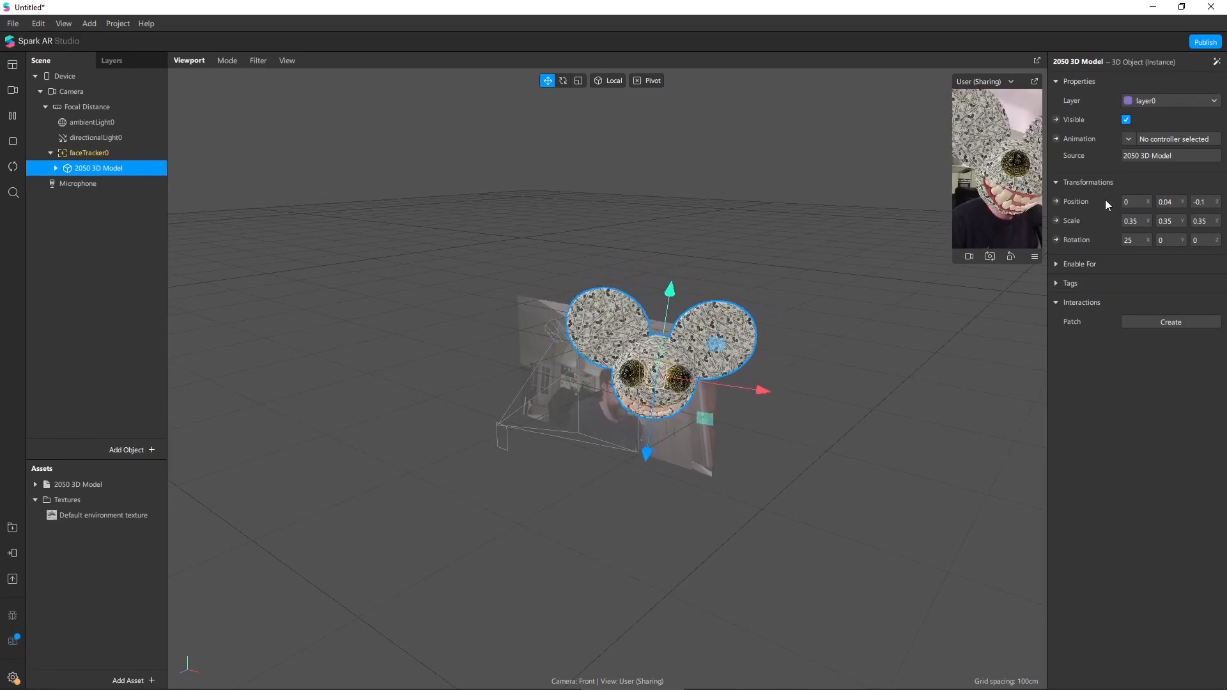
- Add an Instagram and Facebook Sharing Experience and upload the effect to Spark AR Hub
click(1204, 42)
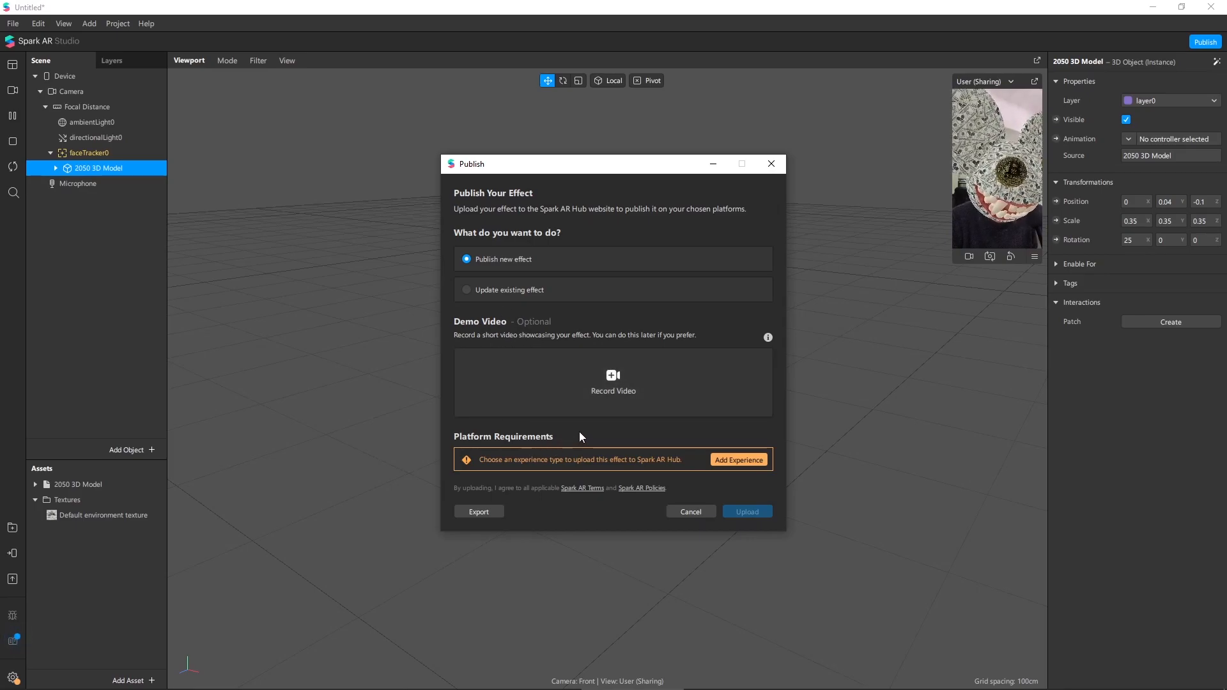
click(737, 459)
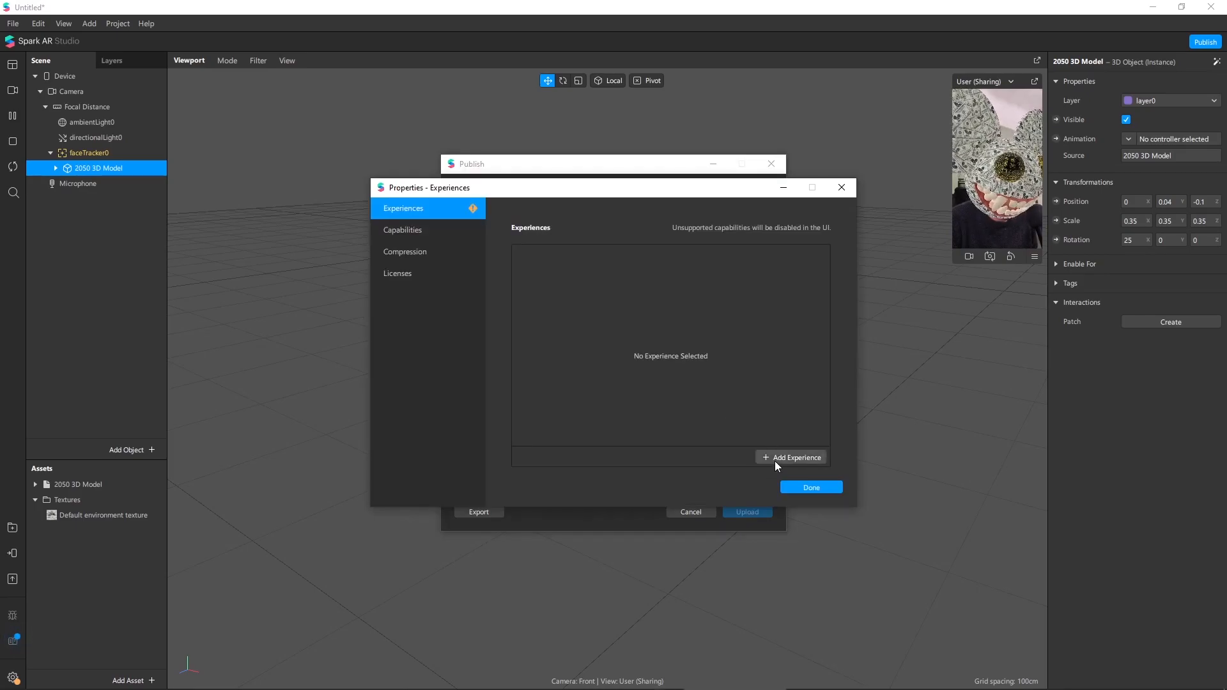
click(792, 457)
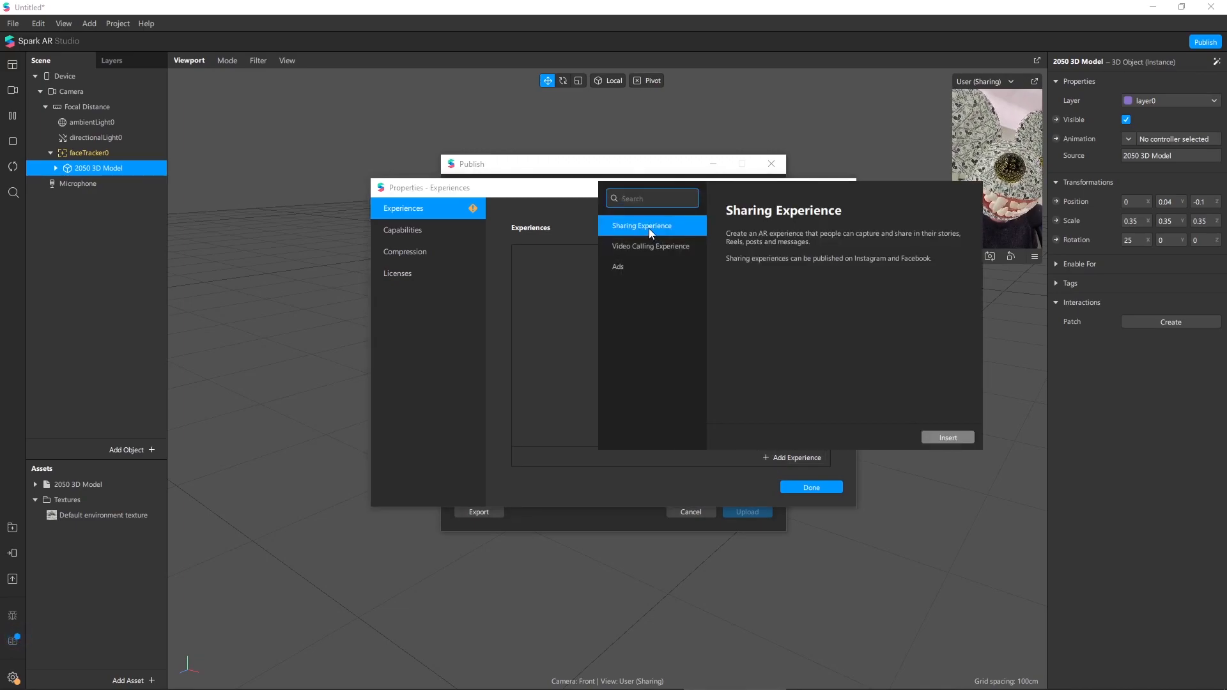
click(947, 437)
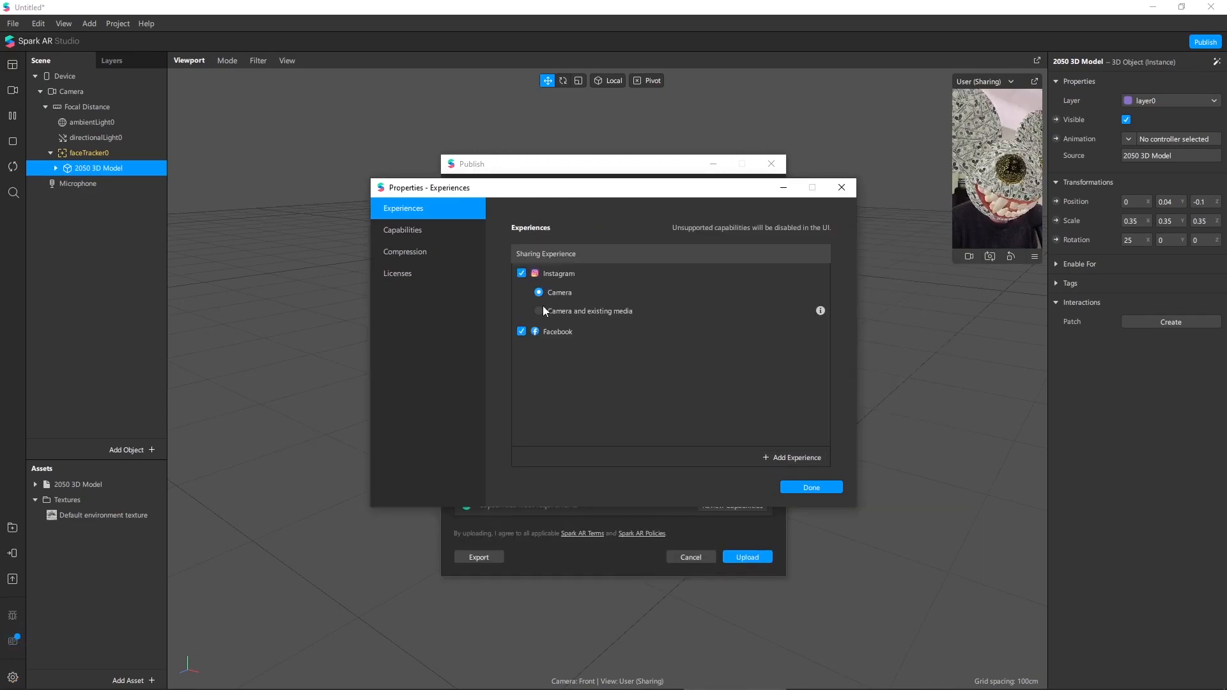
click(791, 457)
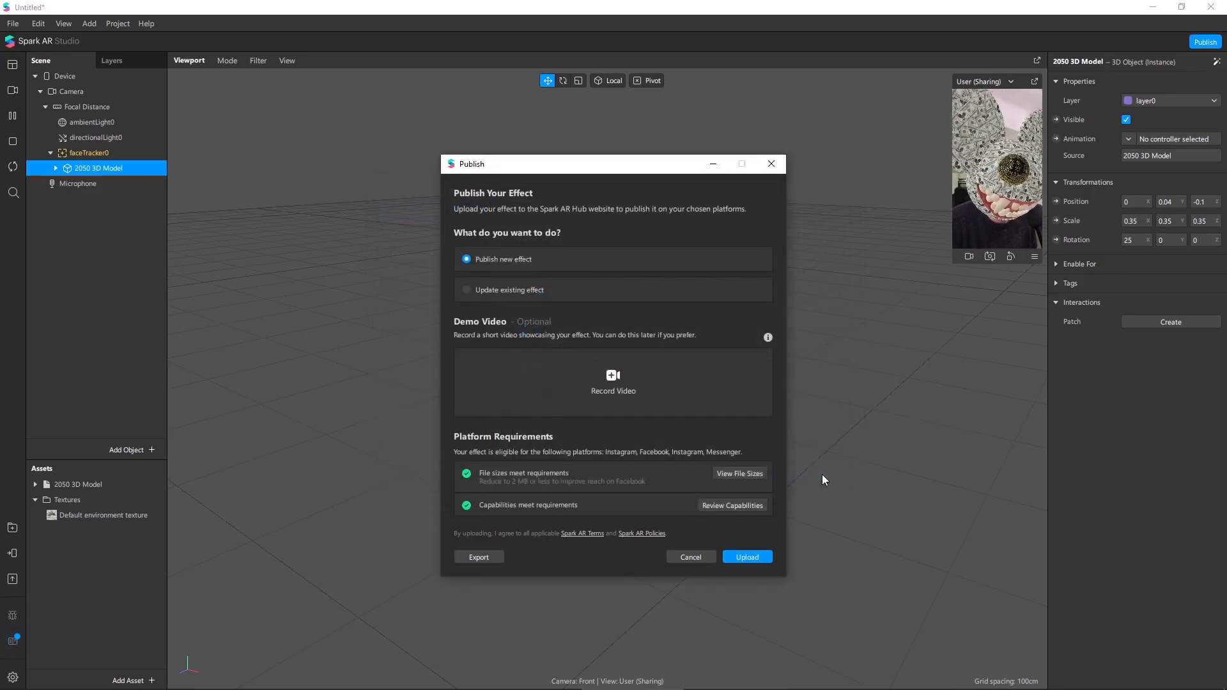
click(746, 557)
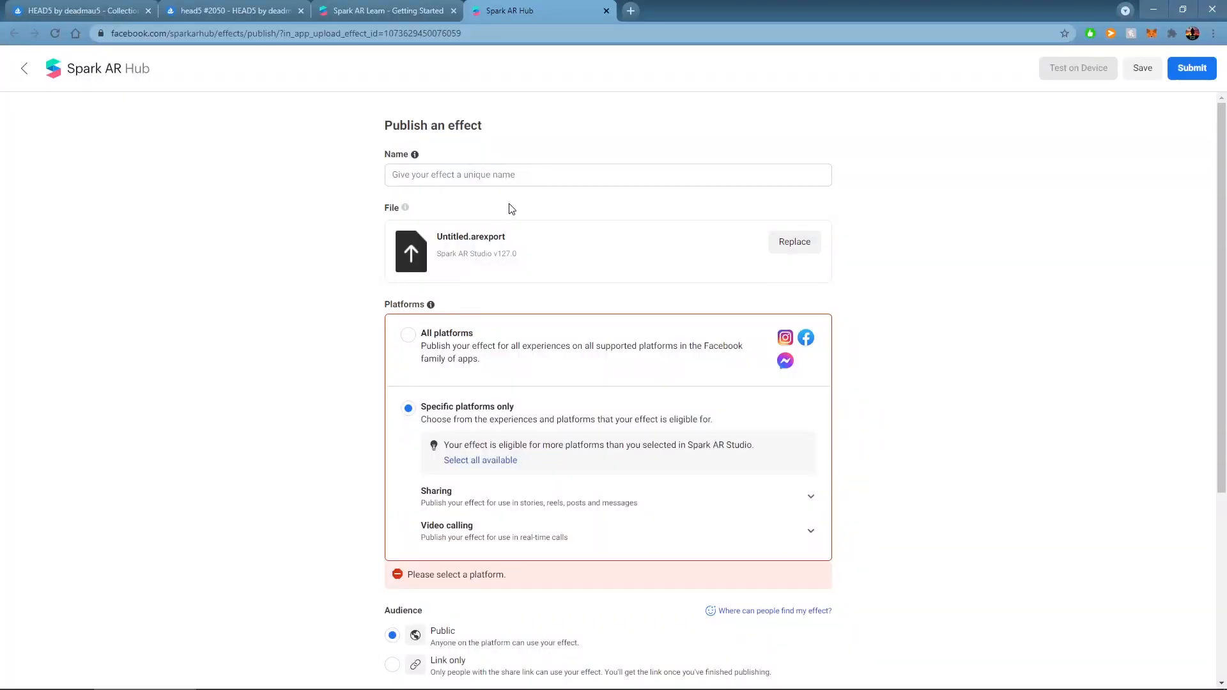
mouse_move(888, 377)
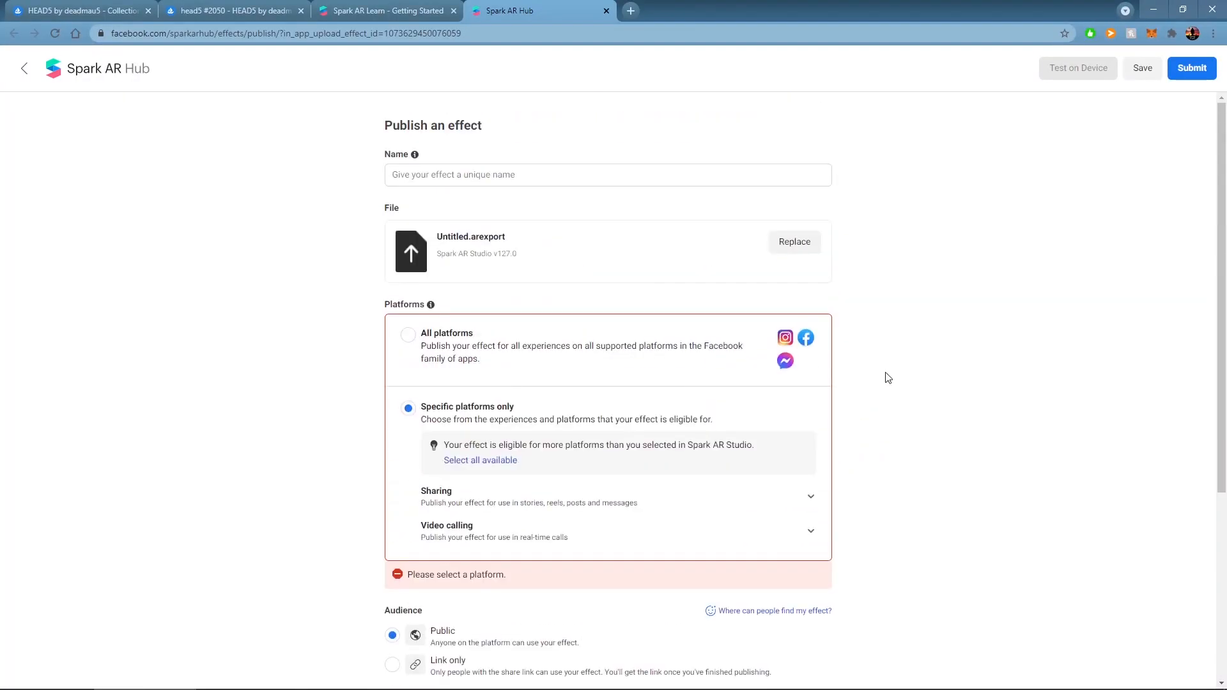
- Name the effect 'Head5 #2050' and target all platforms
click(608, 174)
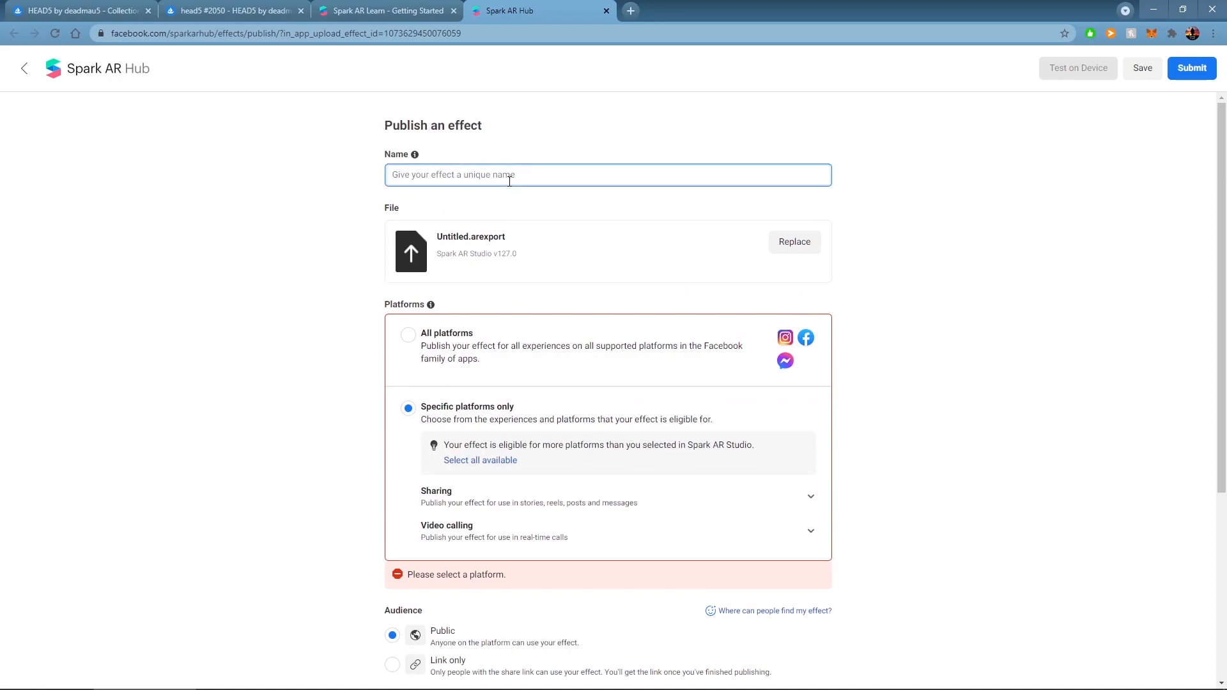
text(Head5 #)
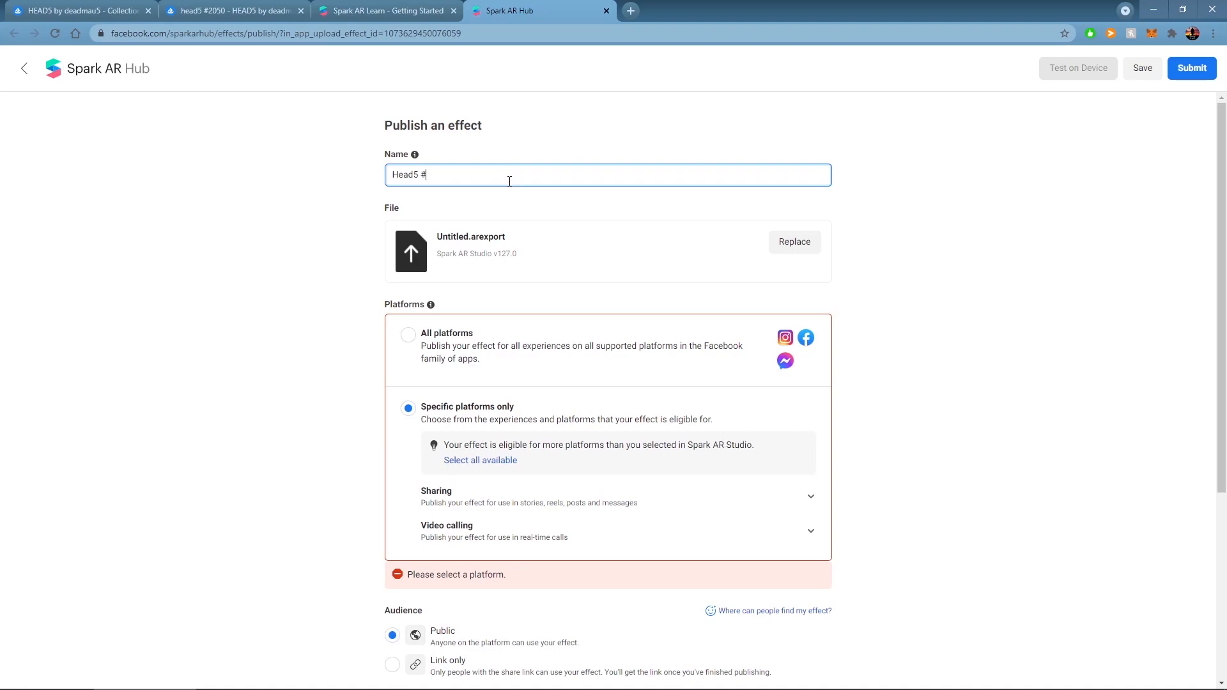
text(2050)
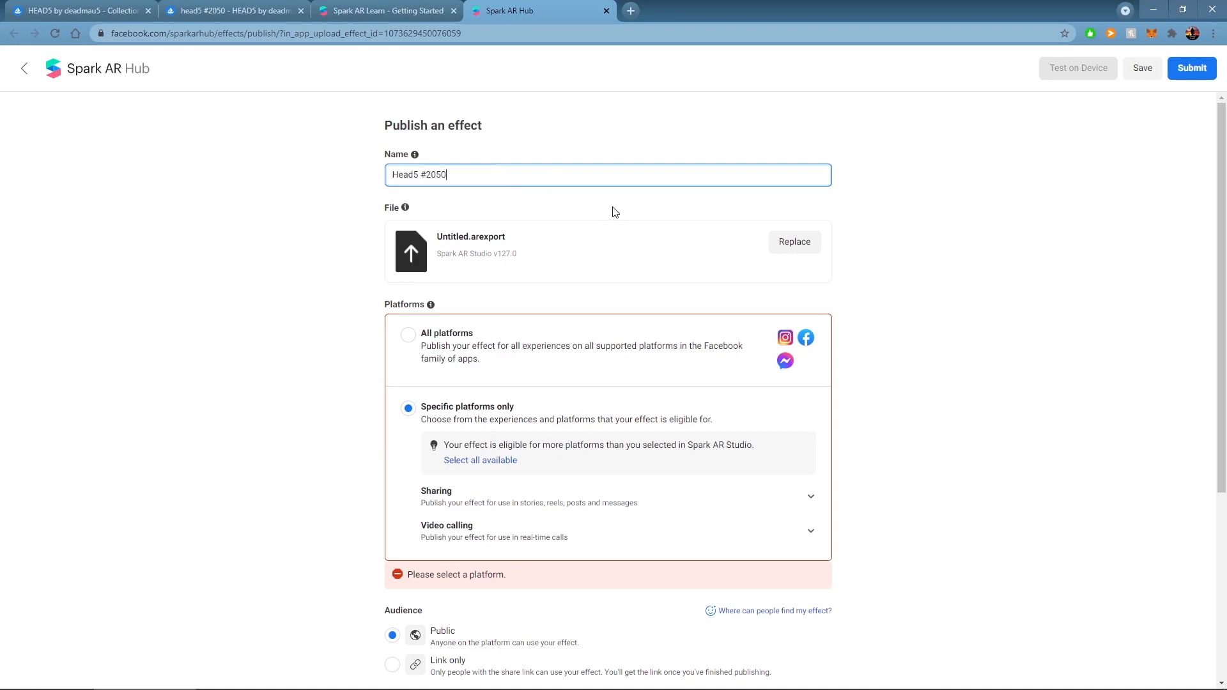
scroll(down, 3)
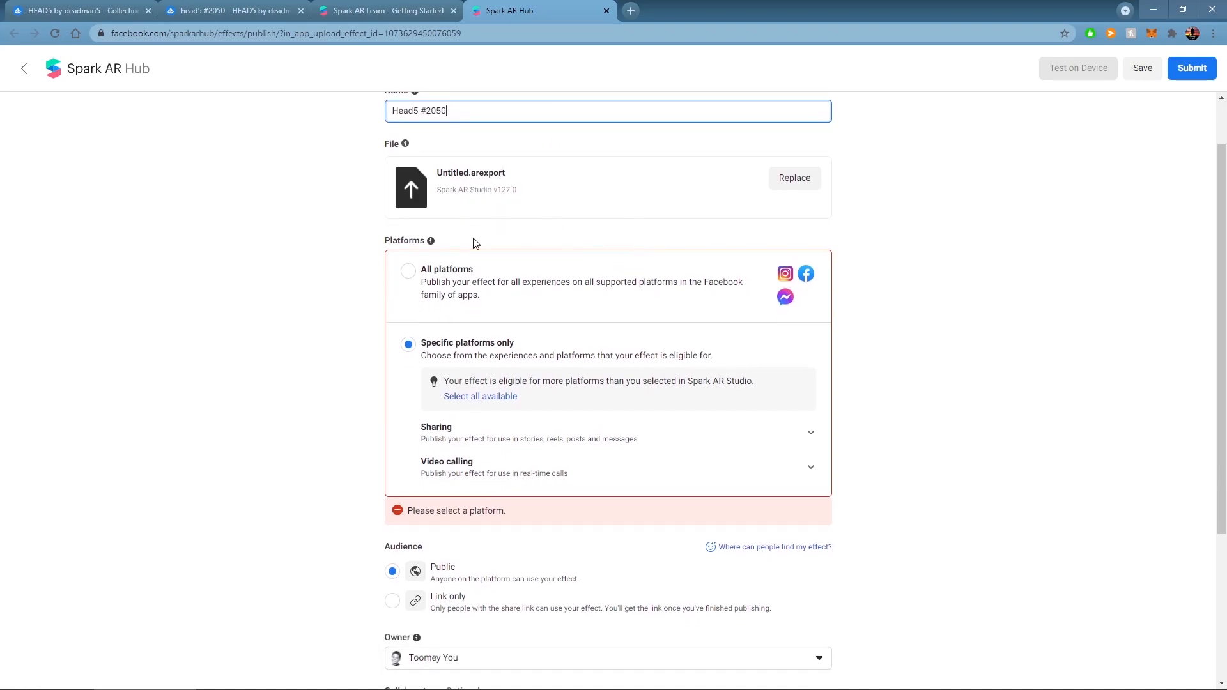
scroll(down, 3)
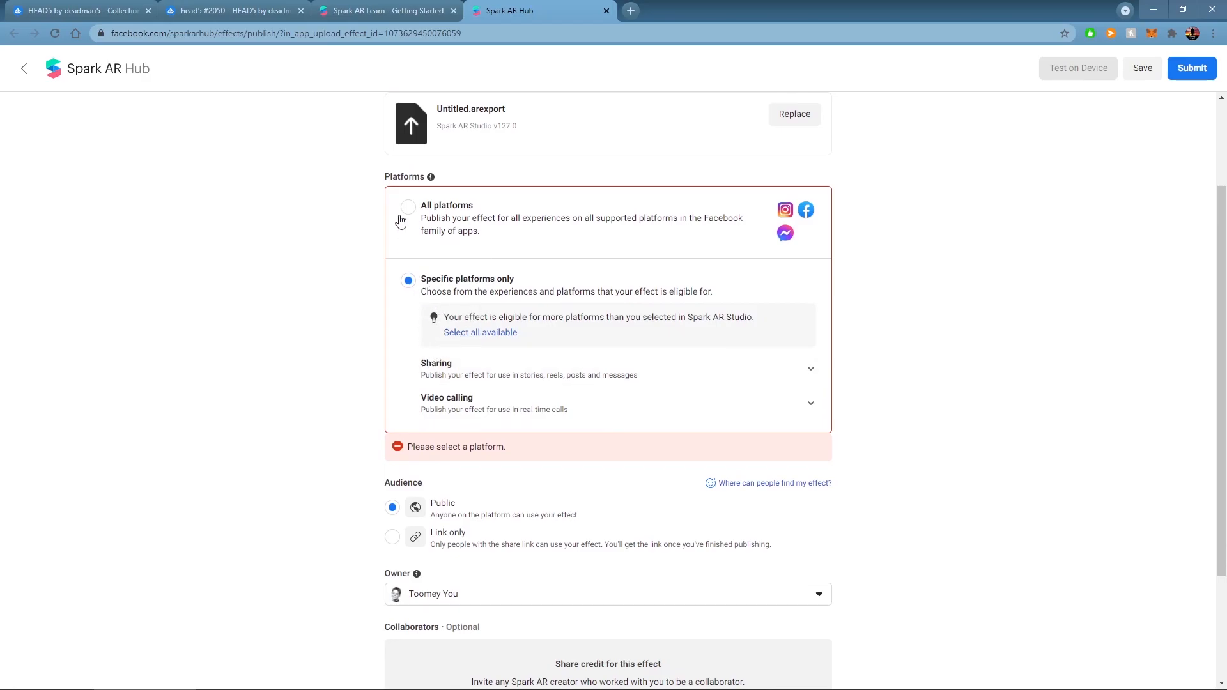
click(408, 207)
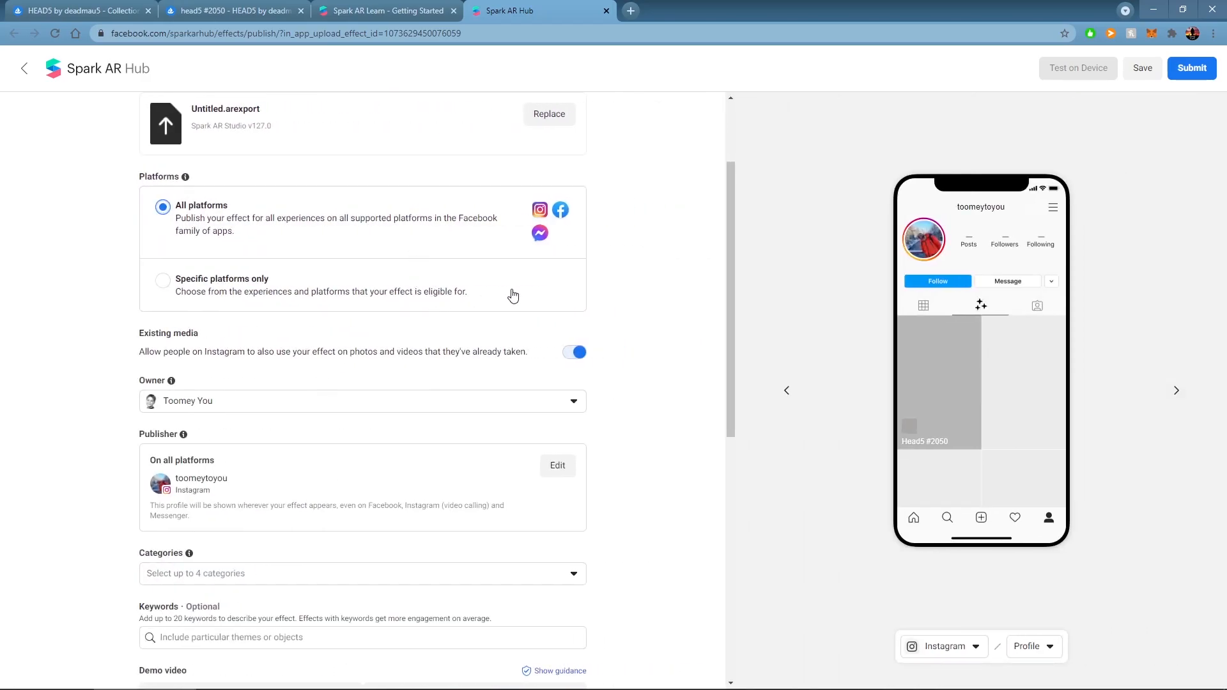
scroll(down, 3)
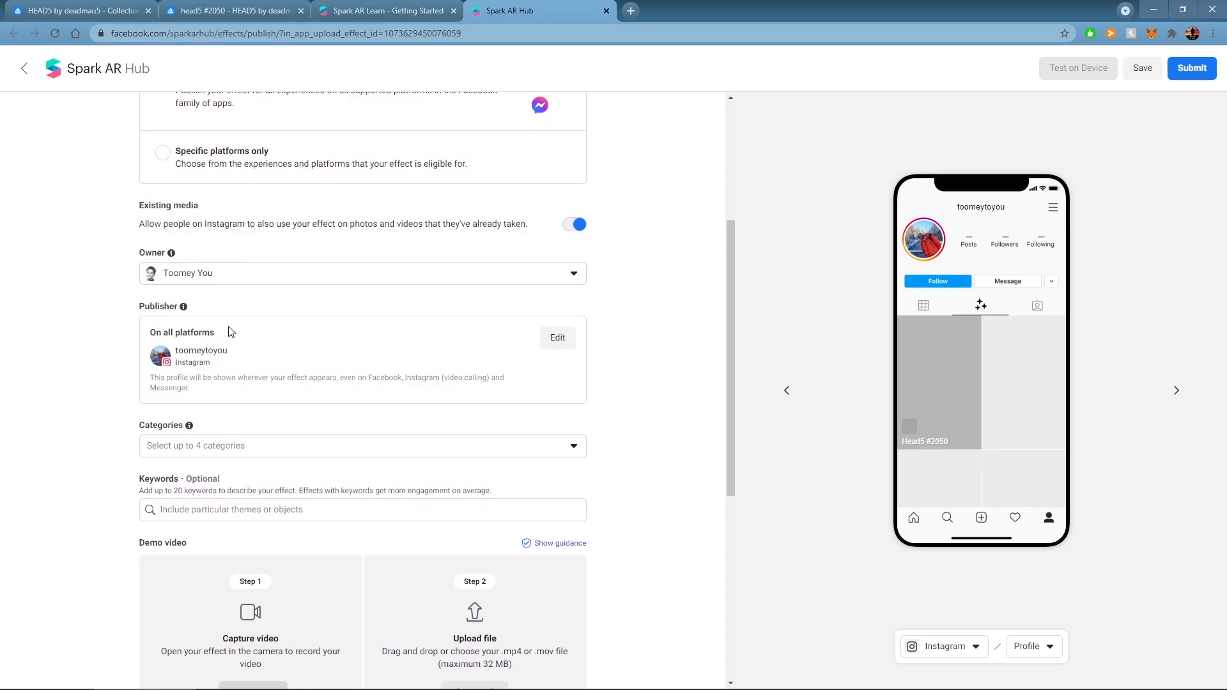
scroll(down, 3)
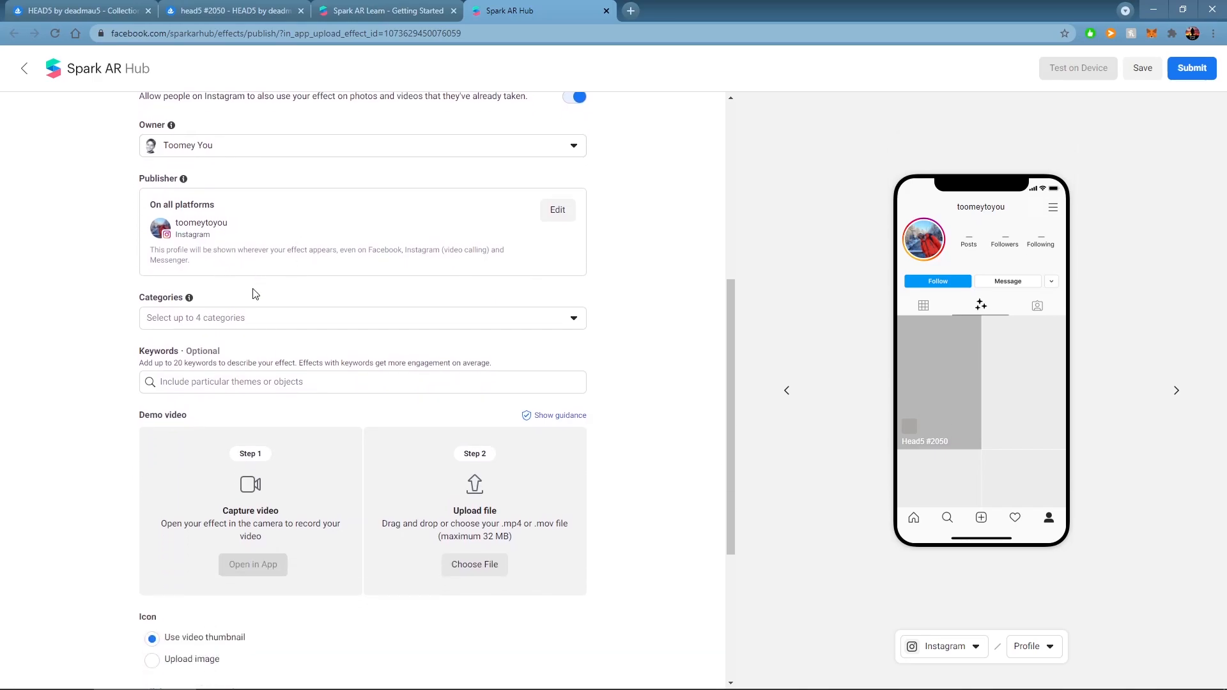
- Tick World AR, Appearance and Fandom categories, then start entering keywords
click(361, 317)
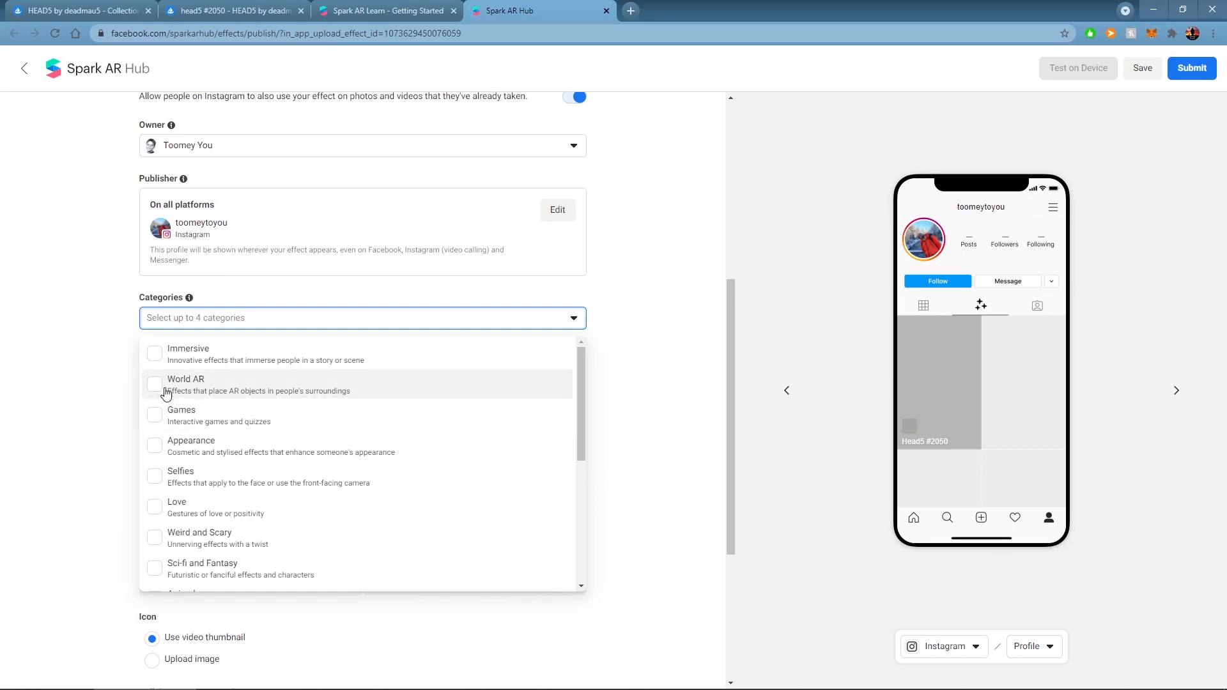
click(155, 384)
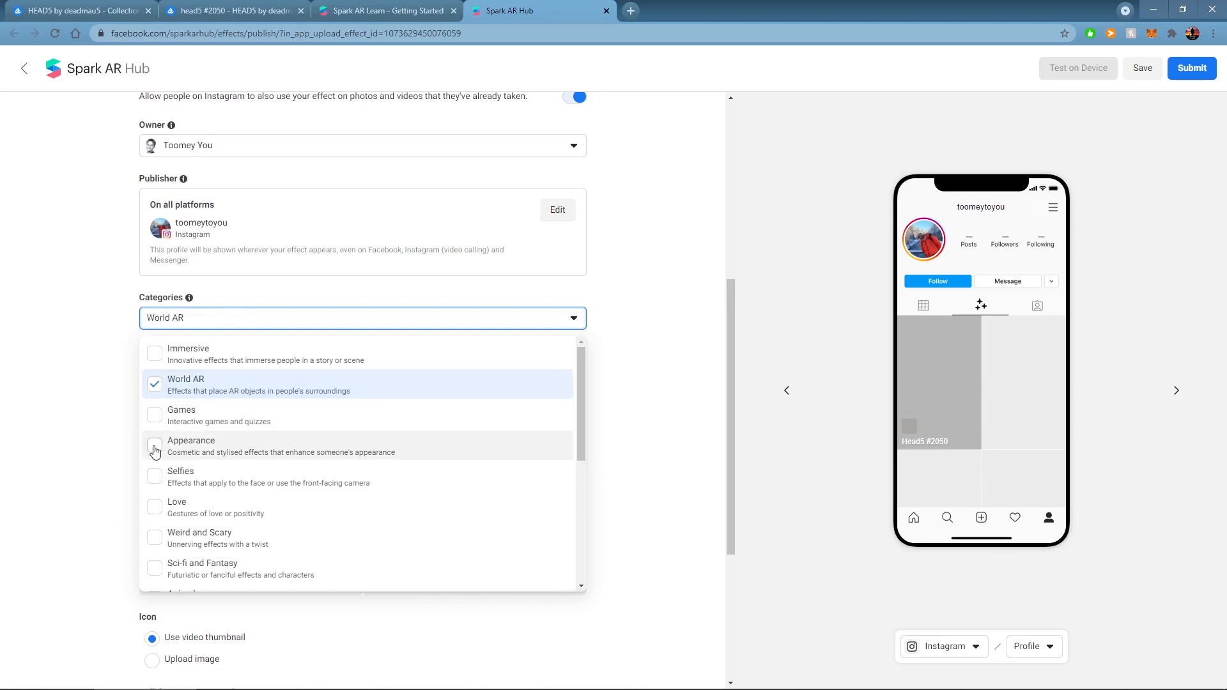
click(154, 446)
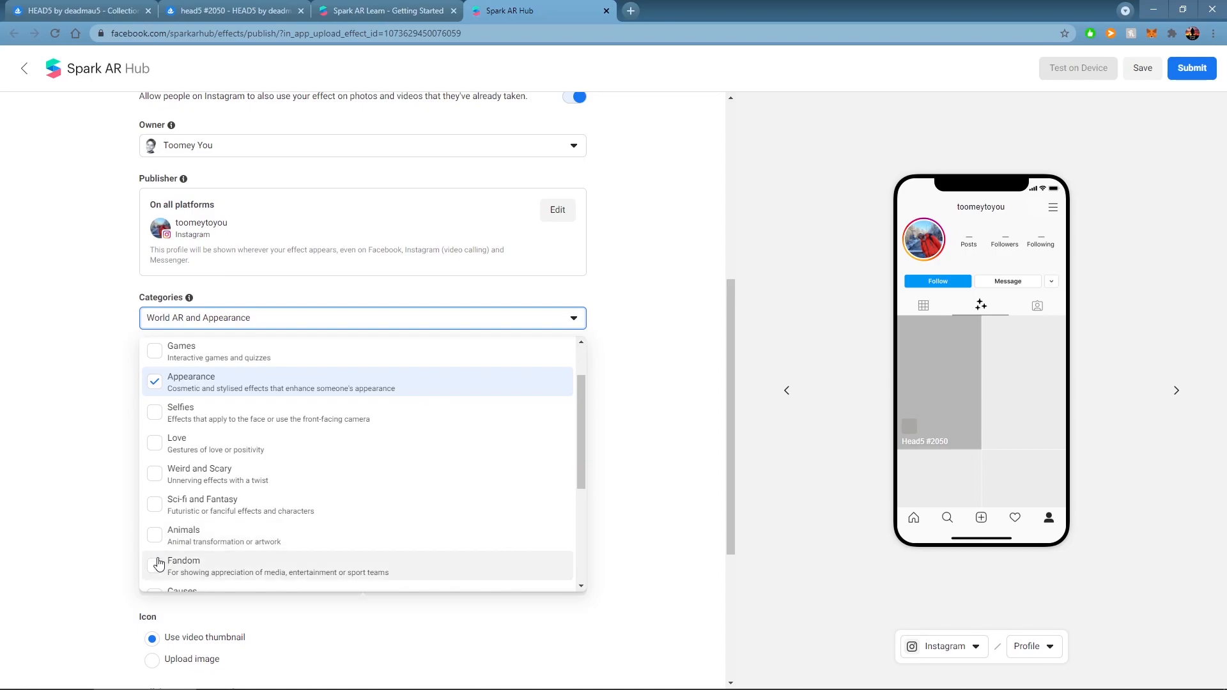
click(154, 566)
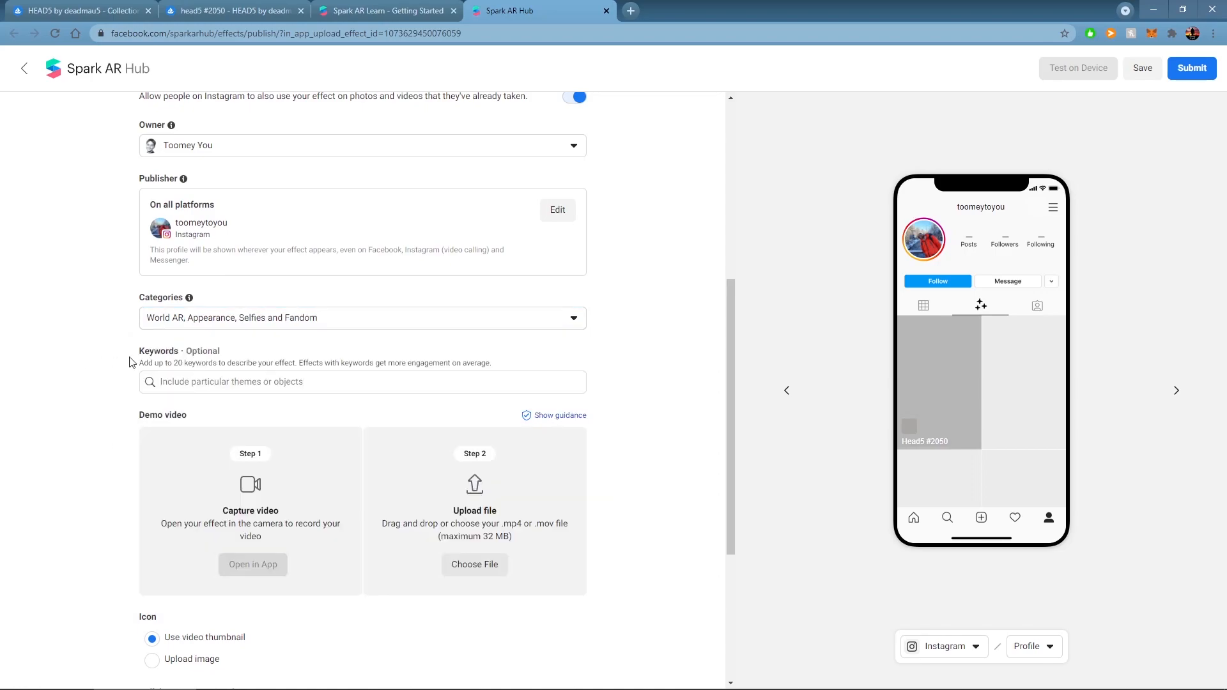
click(362, 382)
text(head5 deadmau5 crypto nft polygon)
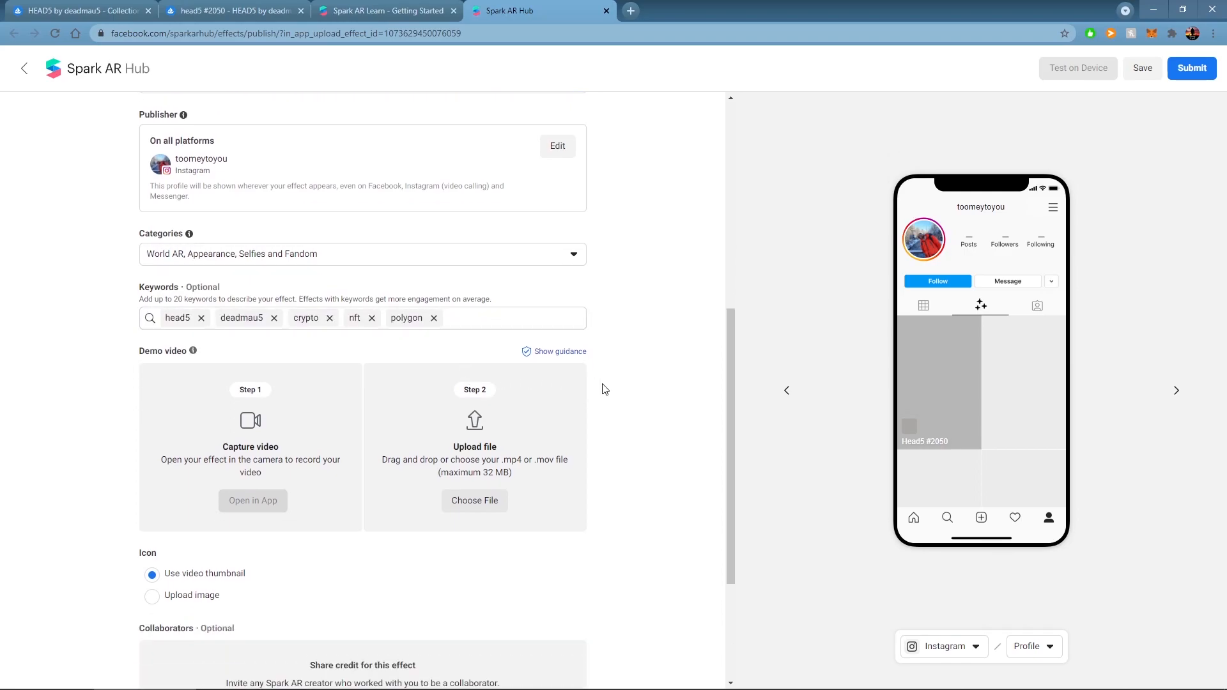
scroll(down, 3)
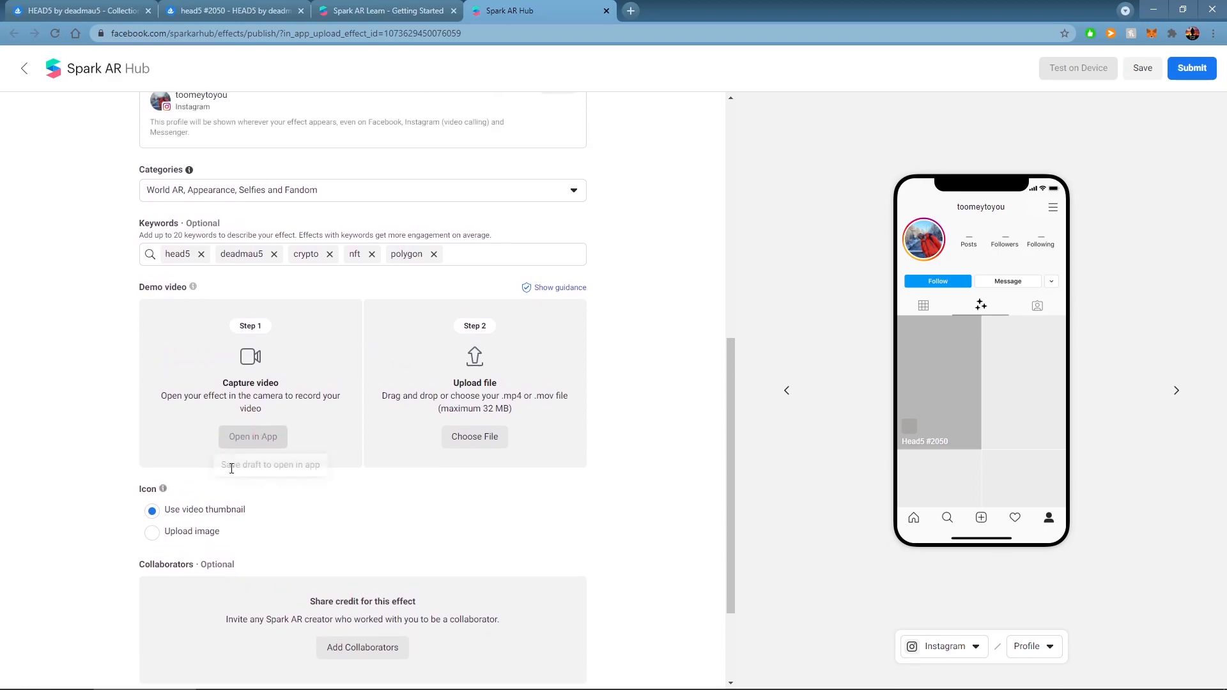
mouse_move(253, 436)
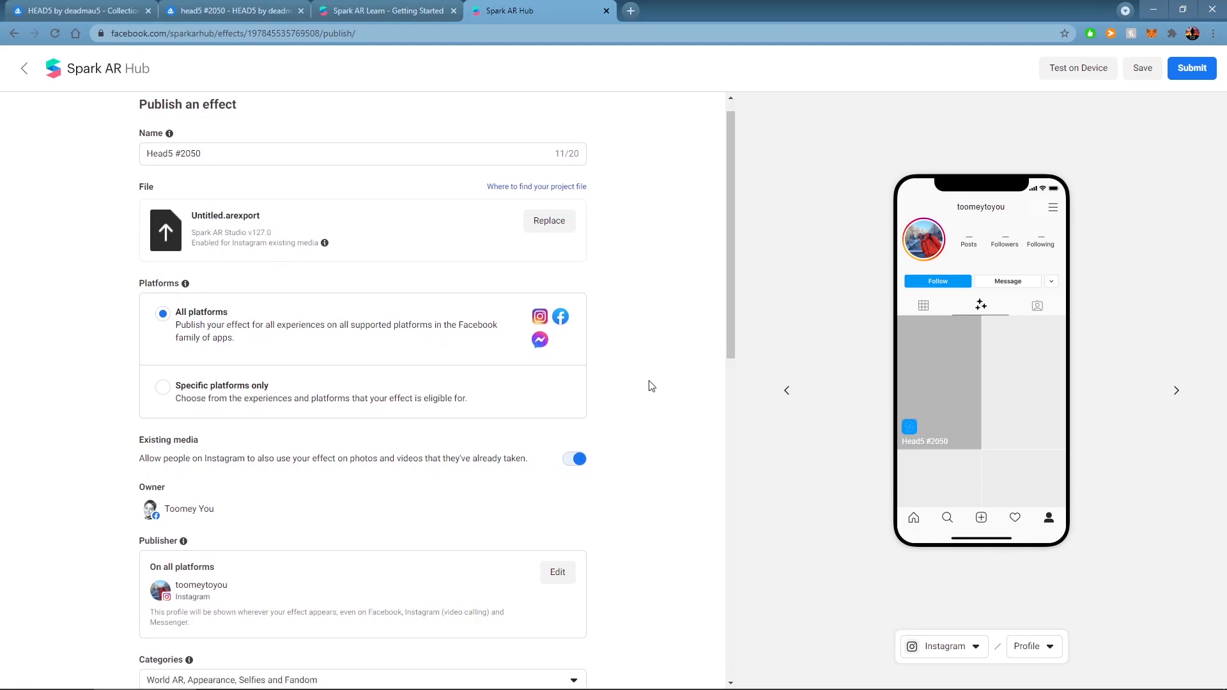
- Open the Head5 #2050 effect in the app and send an Instagram test notification
scroll(down, 3)
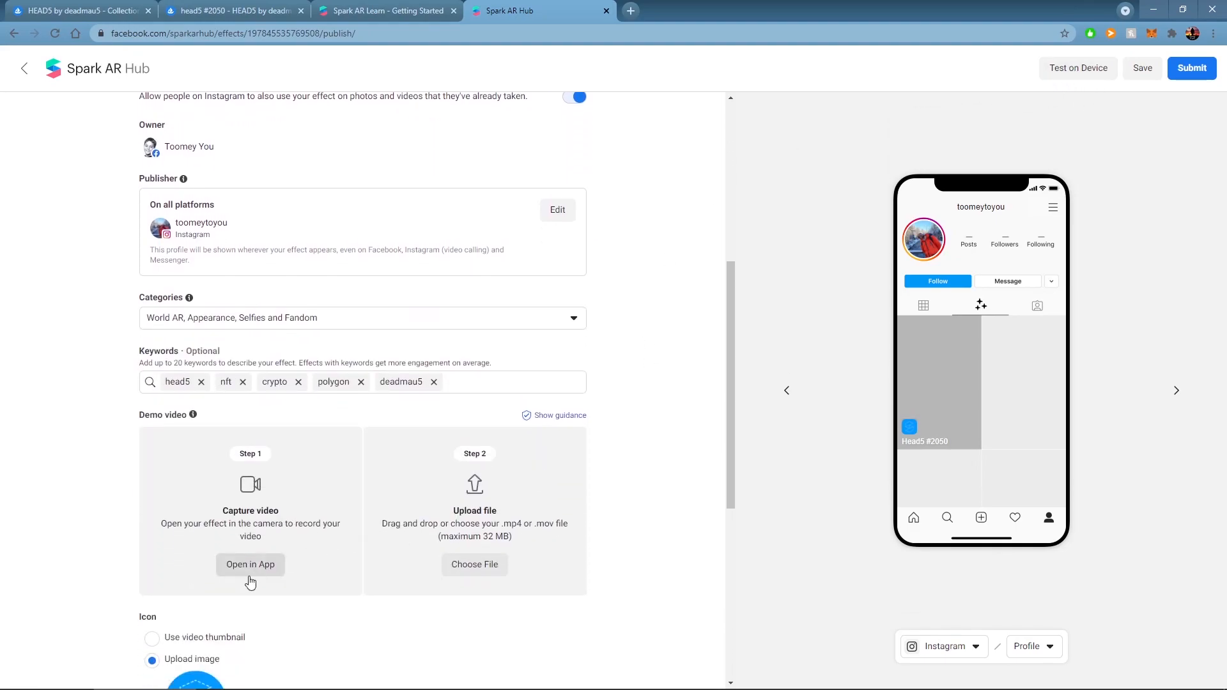
click(250, 565)
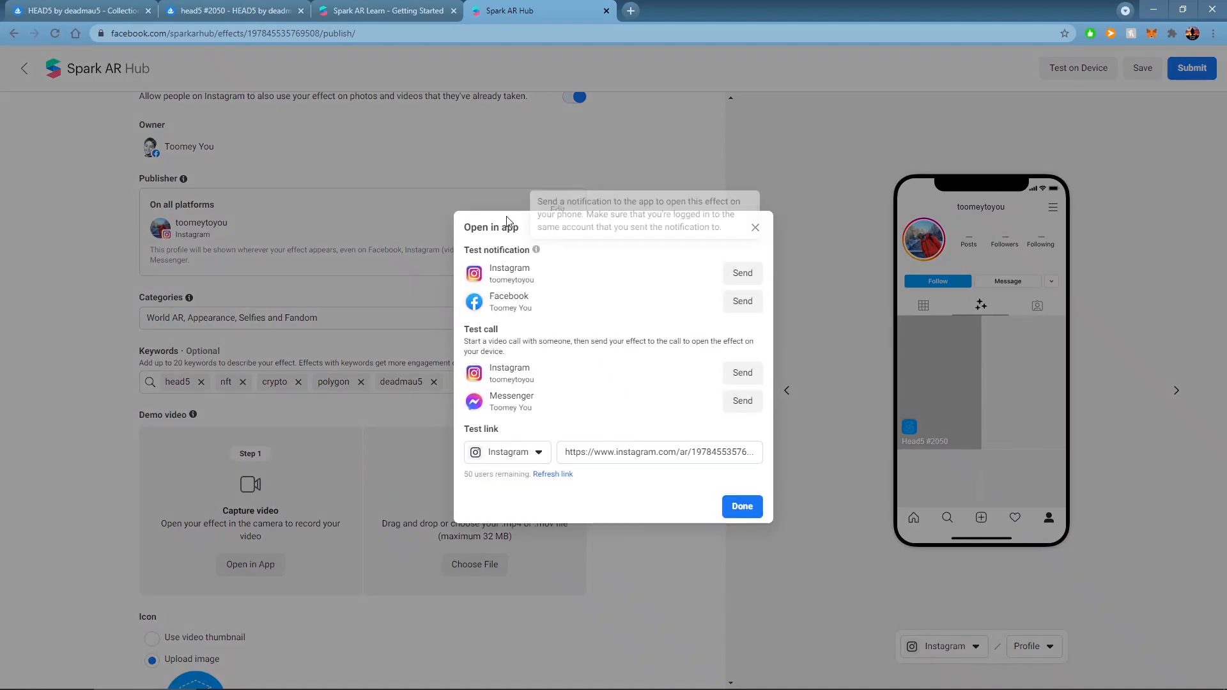
mouse_move(623, 286)
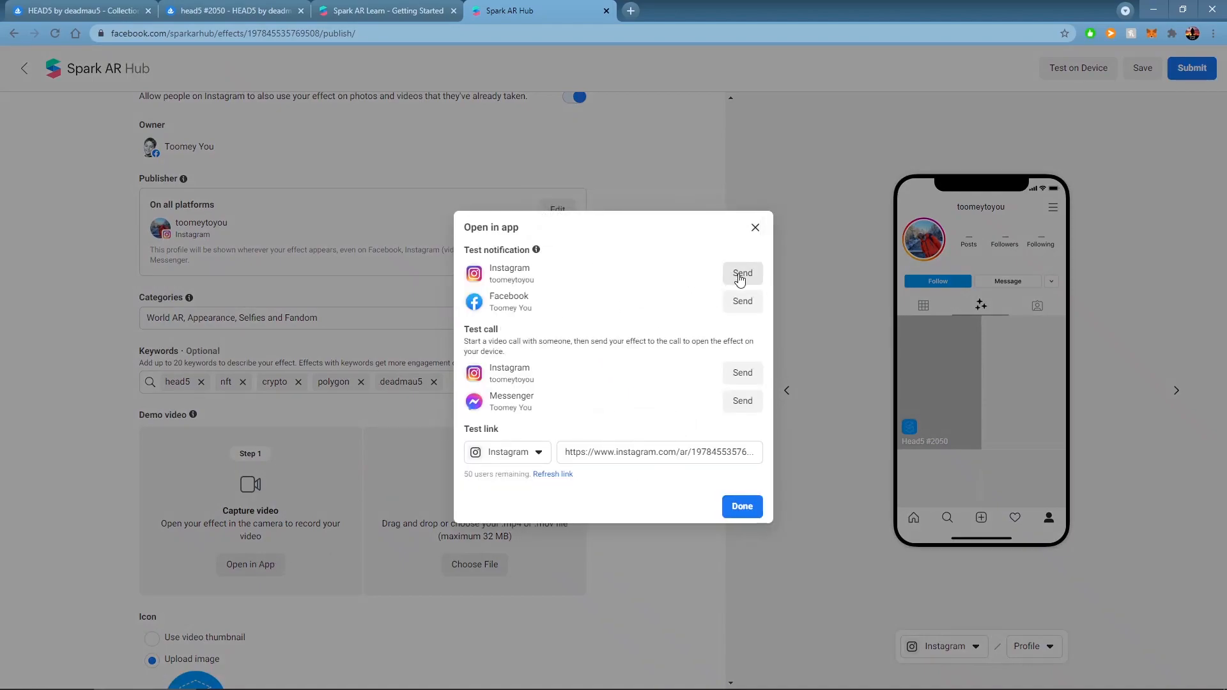
click(741, 273)
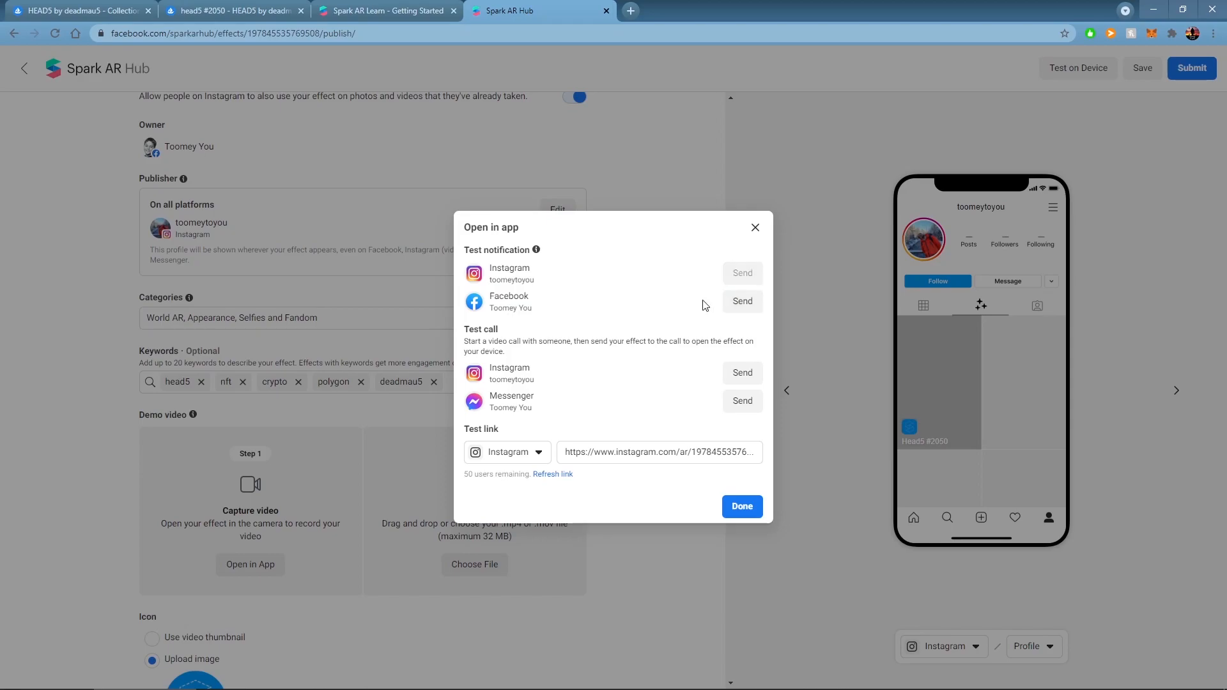